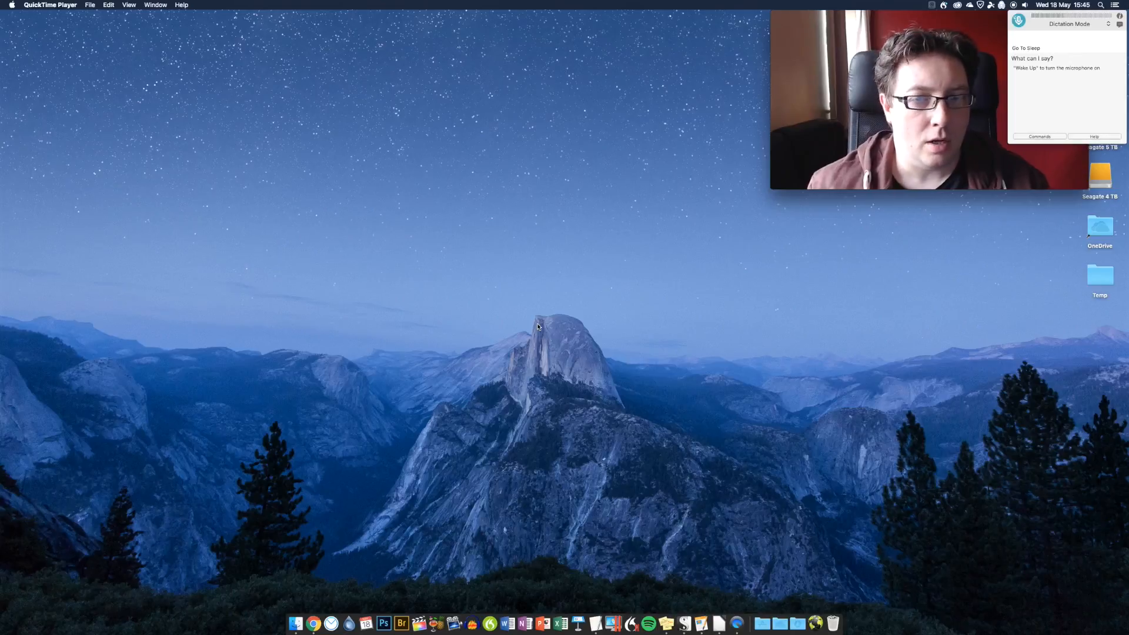
{"action": "mouse_move", "coordinate": [573, 615]}
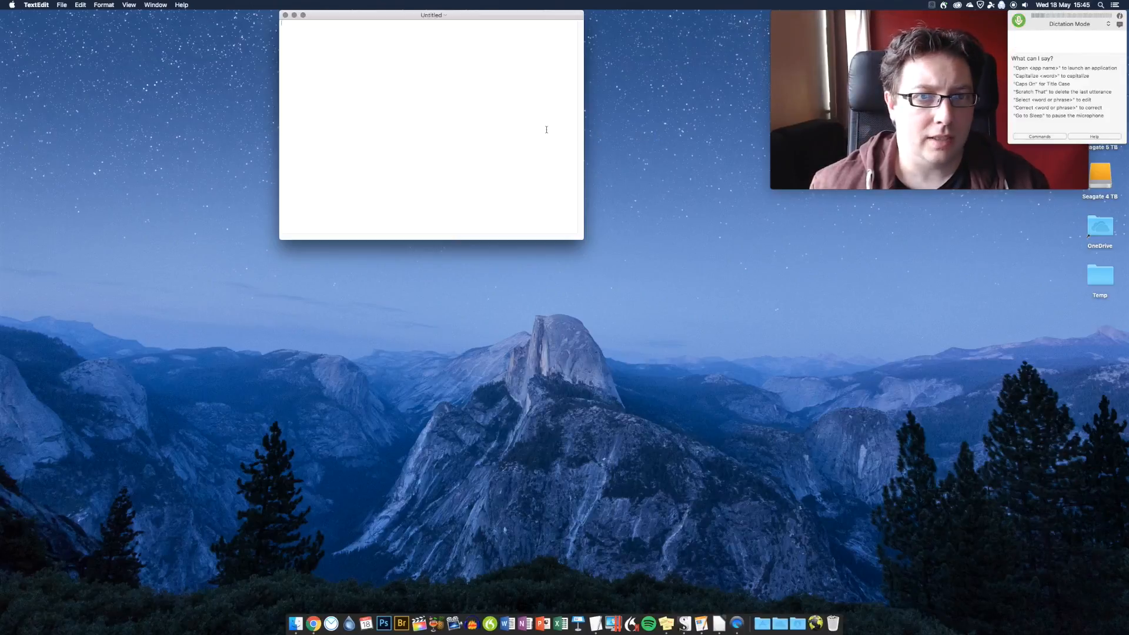
Dictate the first paragraph: 'This is a test of dictation using TextEdit on a Mac'
{"action": "type", "text": "This is a test of"}
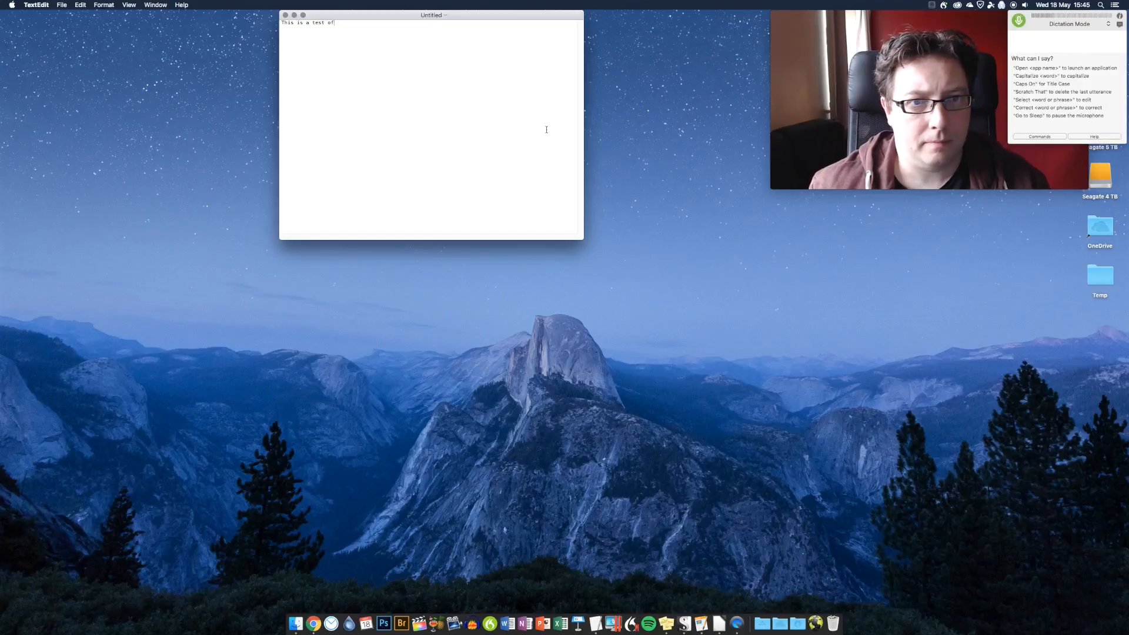
{"action": "type", "text": "dictation using TextEdit"}
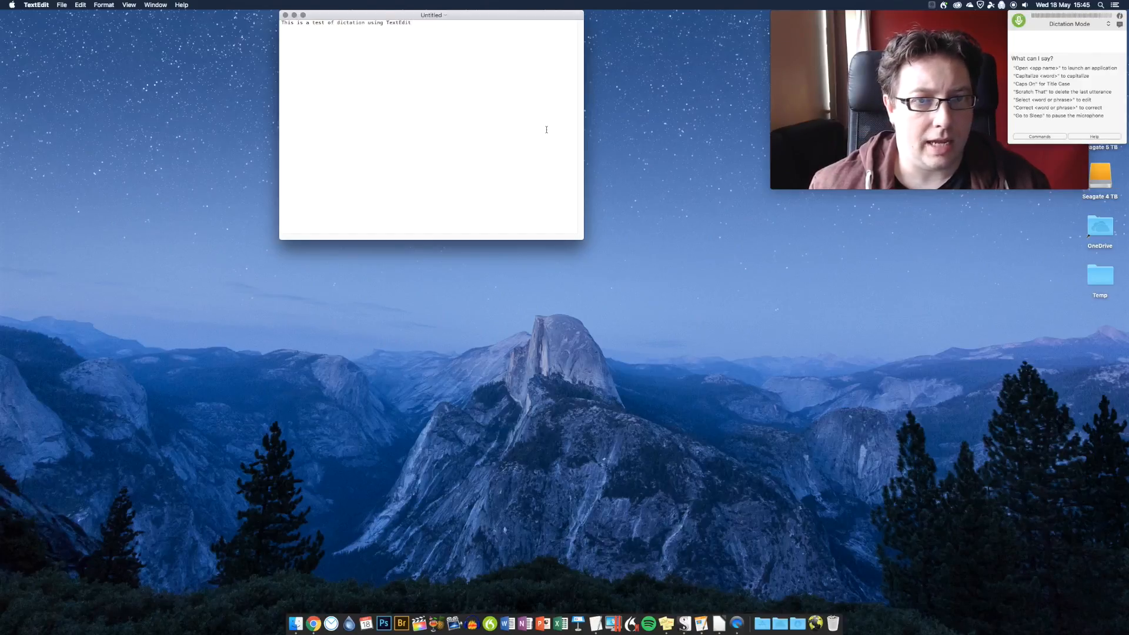
{"action": "type", "text": "on a Mac."}
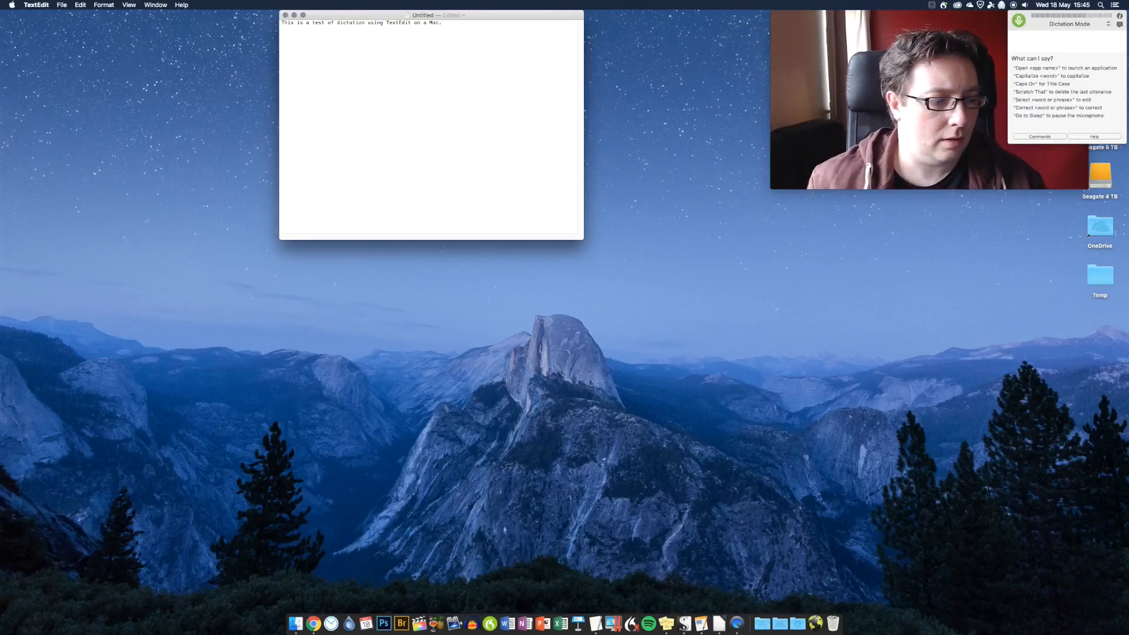
Dictate the second paragraph about it not being pretty but corrections being simple and stable
{"action": "type", "text": "It might not be very pretty and it might not"}
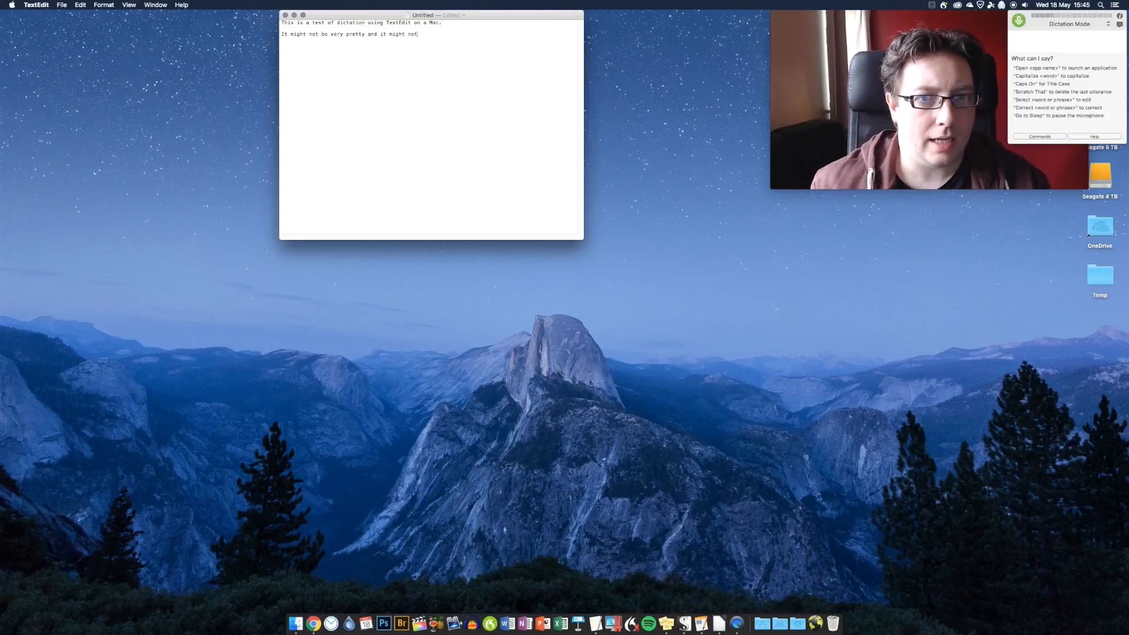
{"action": "type", "text": "give you any"}
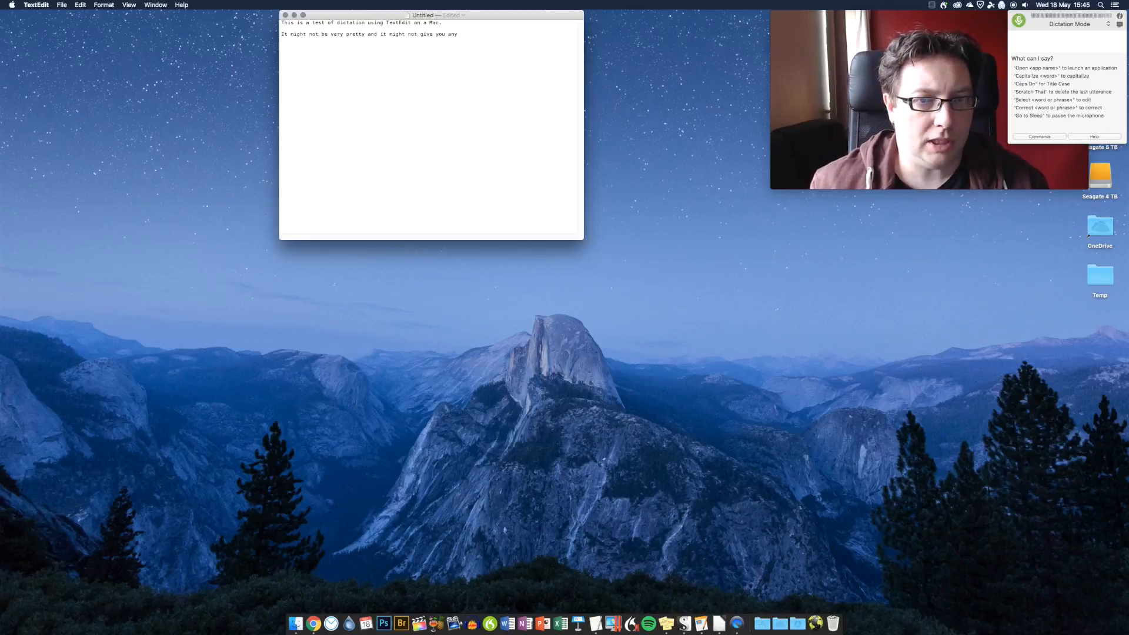
{"action": "type", "text": "editing options as such, but"}
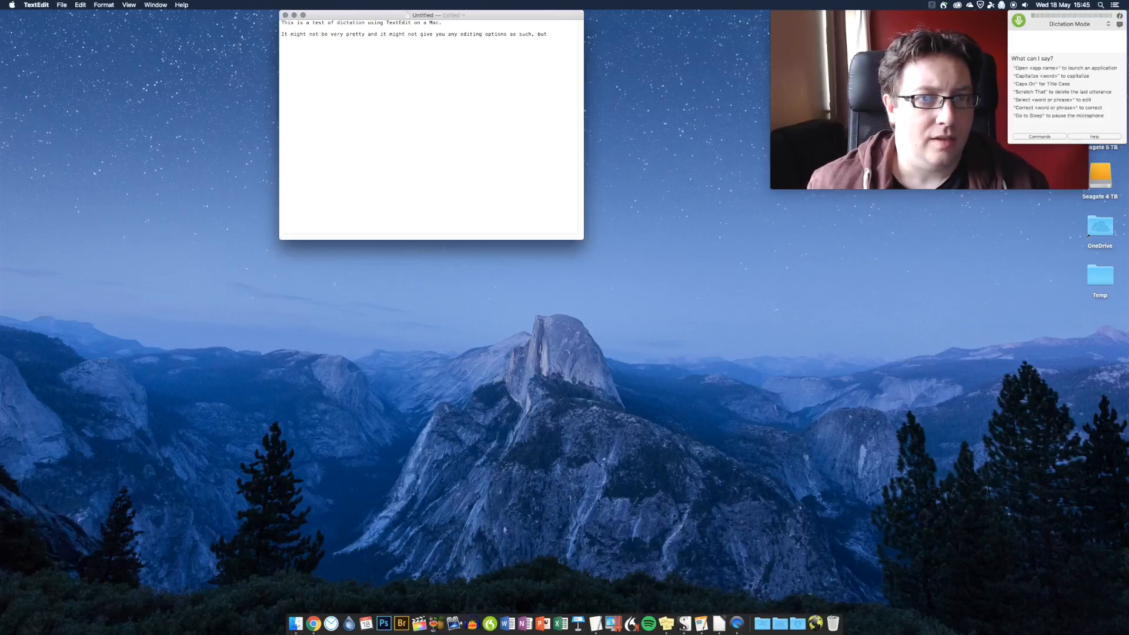
{"action": "type", "text": "as you can see everything just works and when you want to make corrections"}
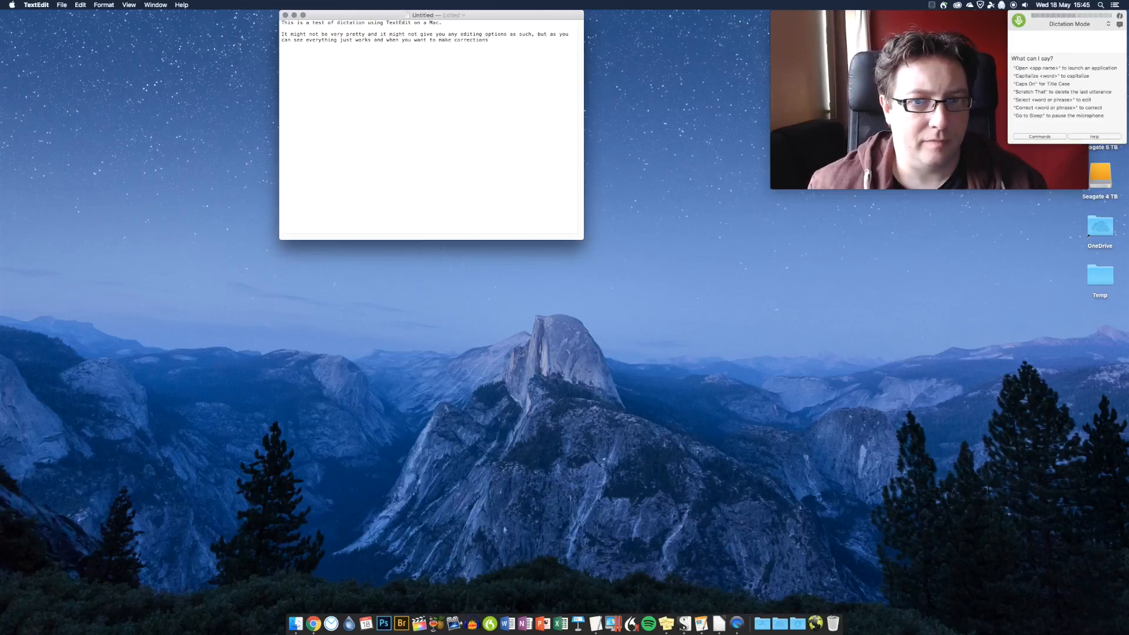
{"action": "type", "text": "that's also pretty simple and stable."}
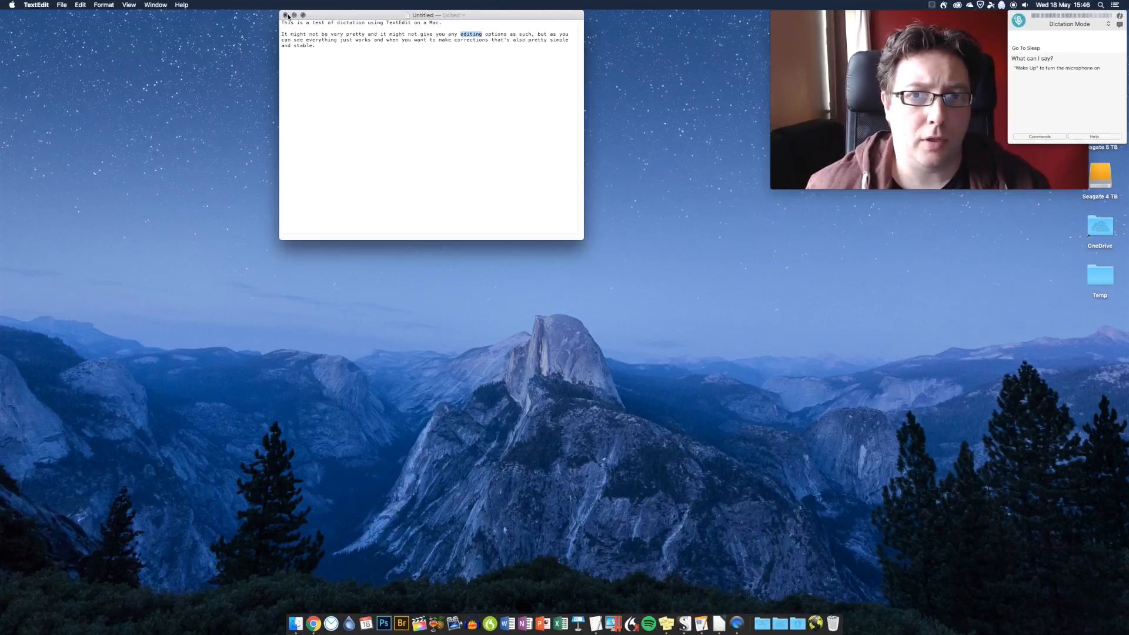
Close the TextEdit document and discard it without saving
{"action": "left_click", "coordinate": [286, 14]}
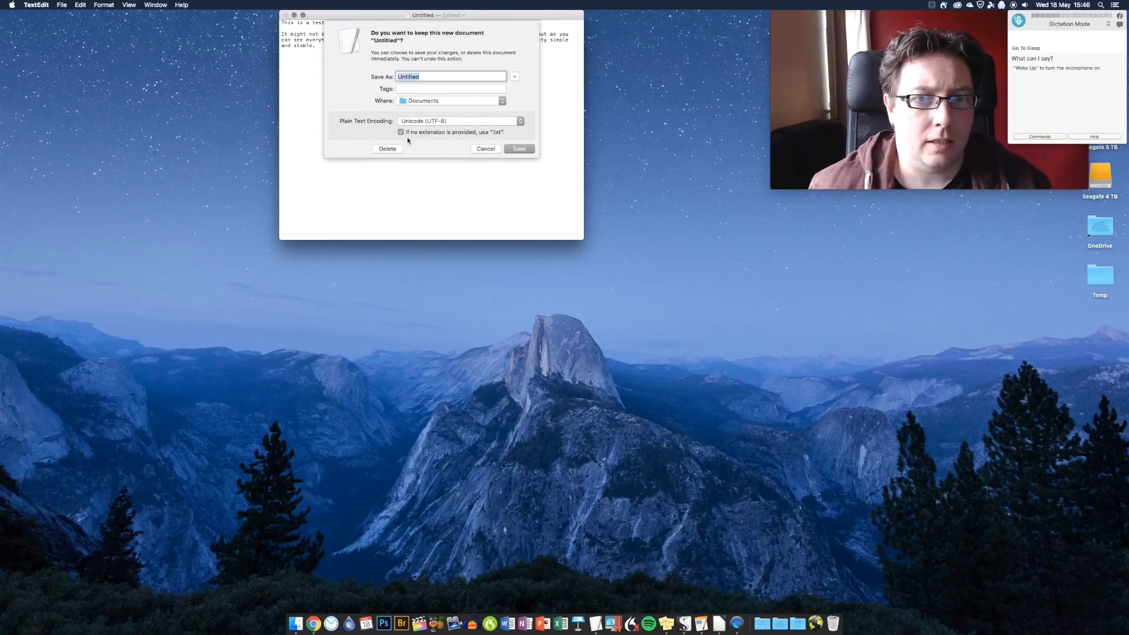
{"action": "left_click", "coordinate": [387, 148]}
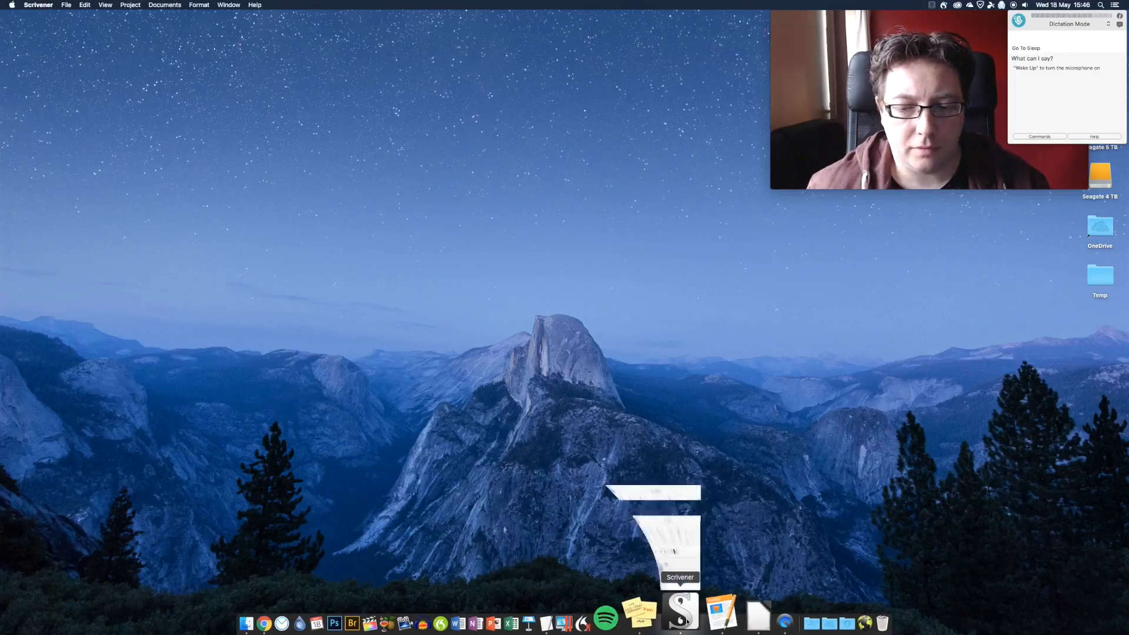
Launch Scrivener and dictate the sentence about things getting a little wonky without full text control
{"action": "left_click", "coordinate": [677, 613]}
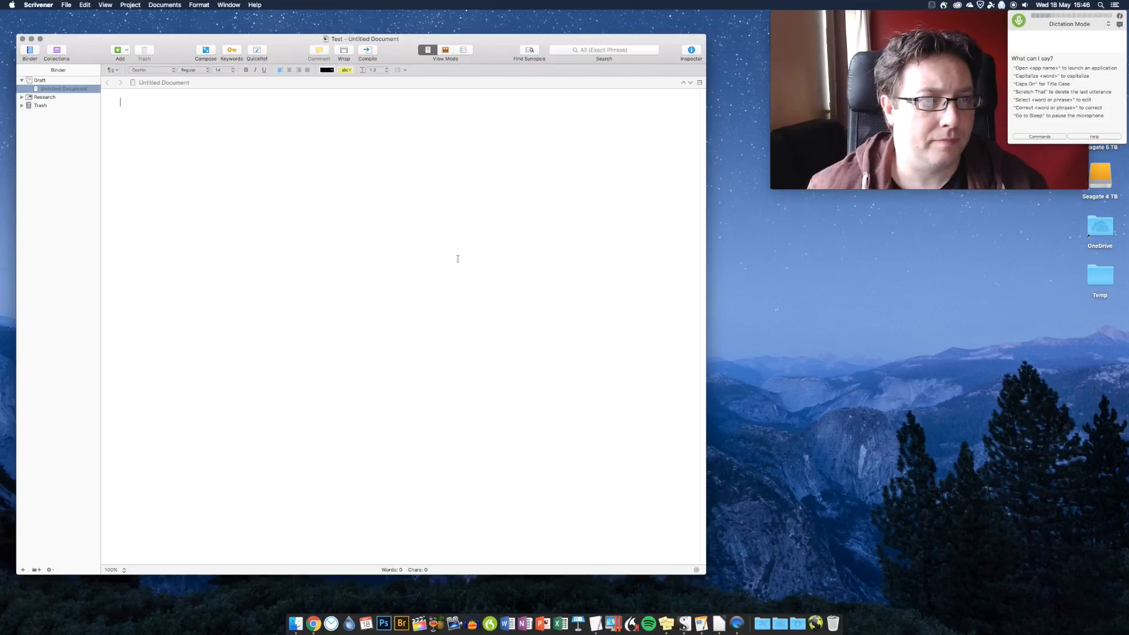
{"action": "type", "text": "This is a test of dictation using scrivener."}
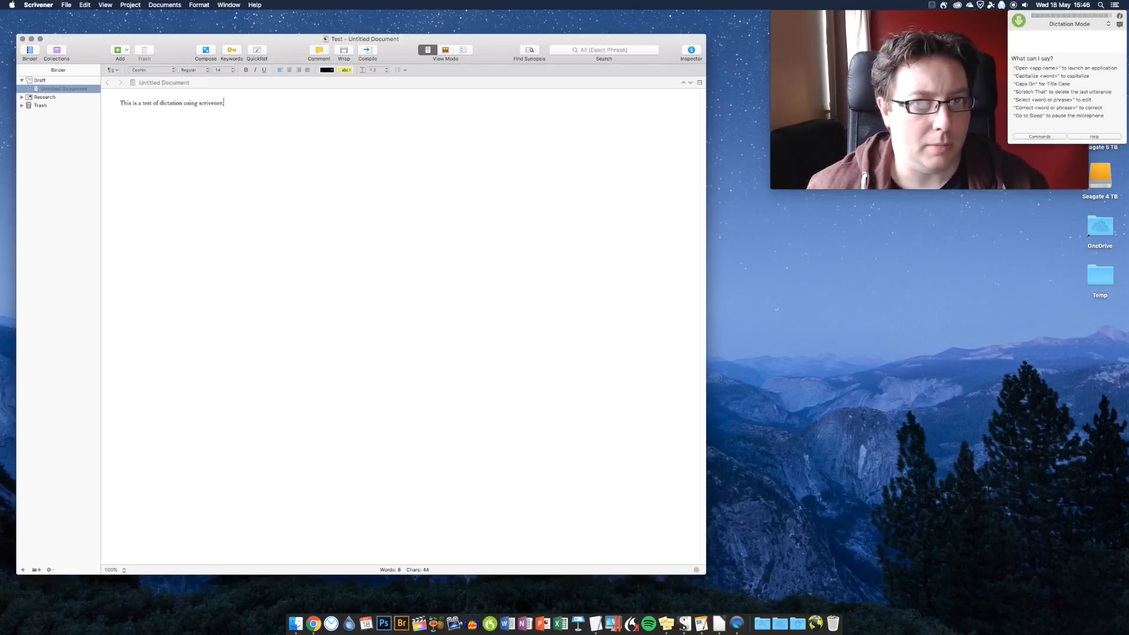
{"action": "type", "text": "As you can see."}
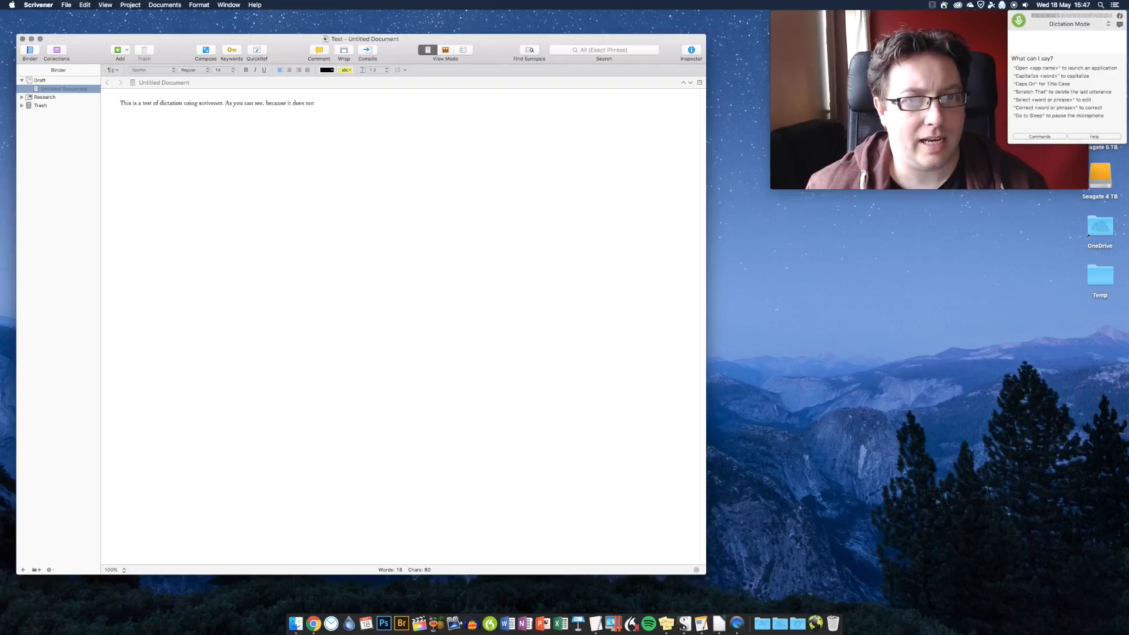
{"action": "type", "text": "give the program full text control"}
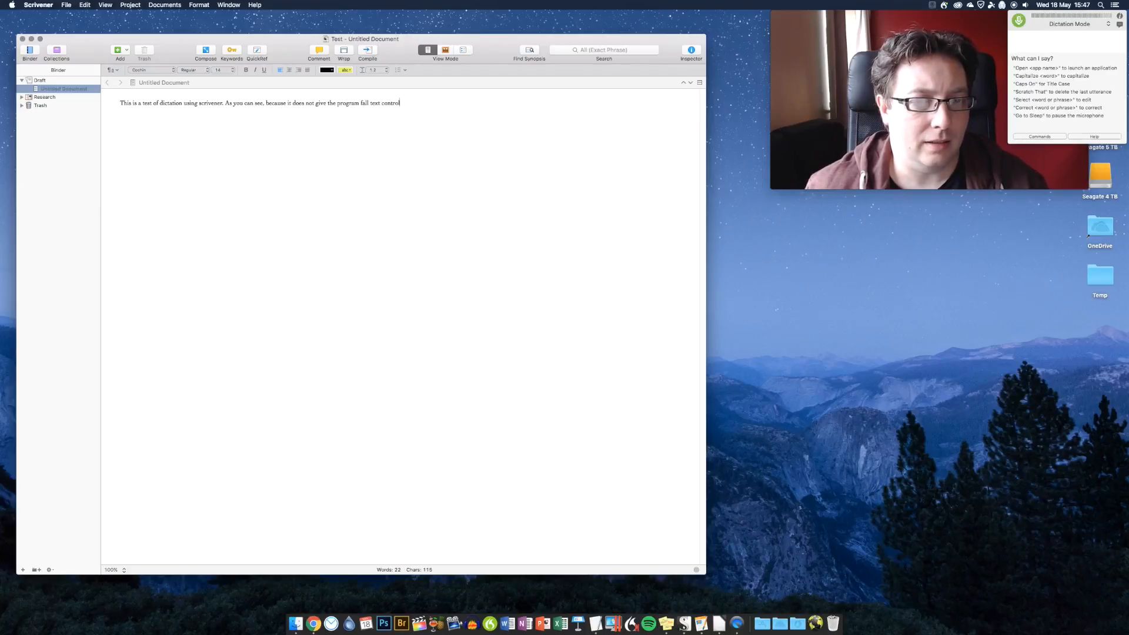
{"action": "type", "text": ", things get a little"}
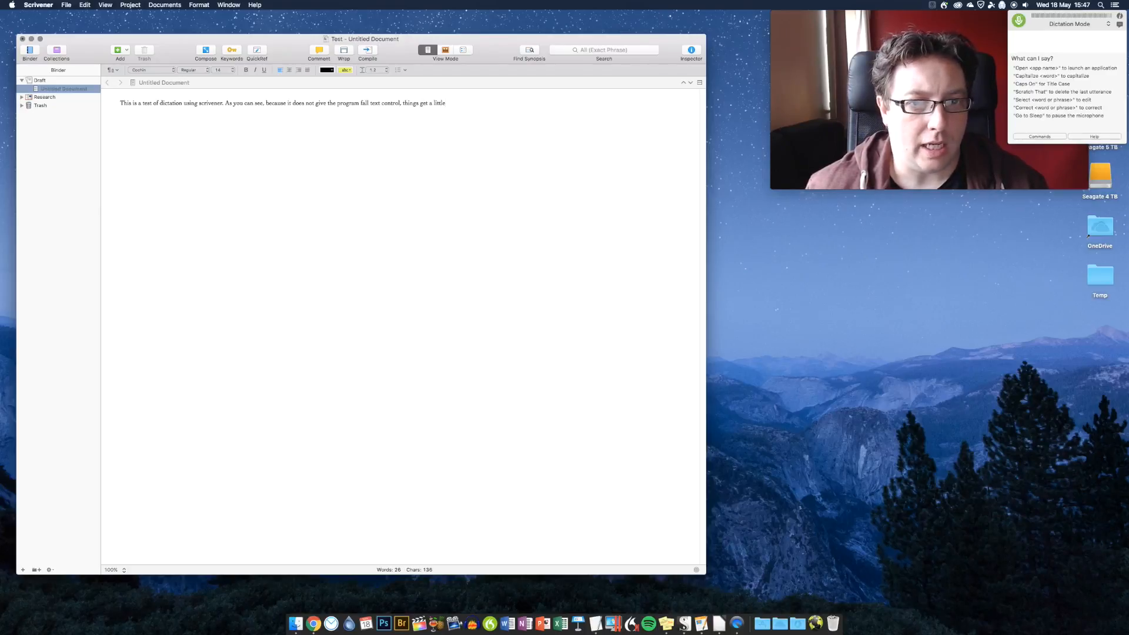
{"action": "type", "text": "wonky."}
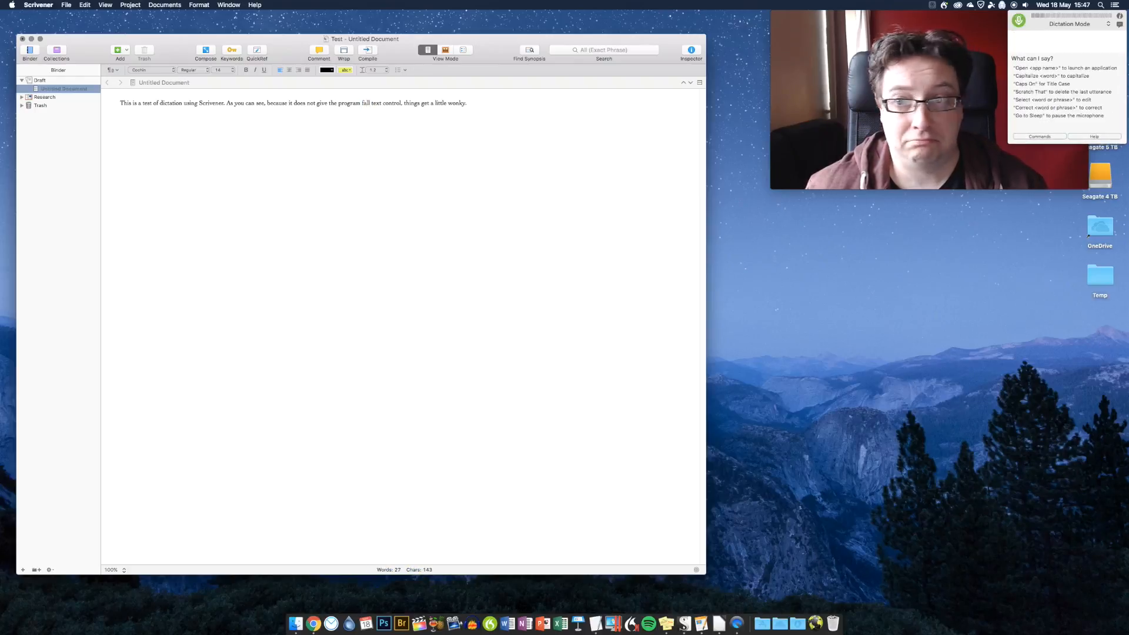
Select the word 'scrivener' in the dictated sentence for capitalisation
{"action": "double_click", "coordinate": [366, 103]}
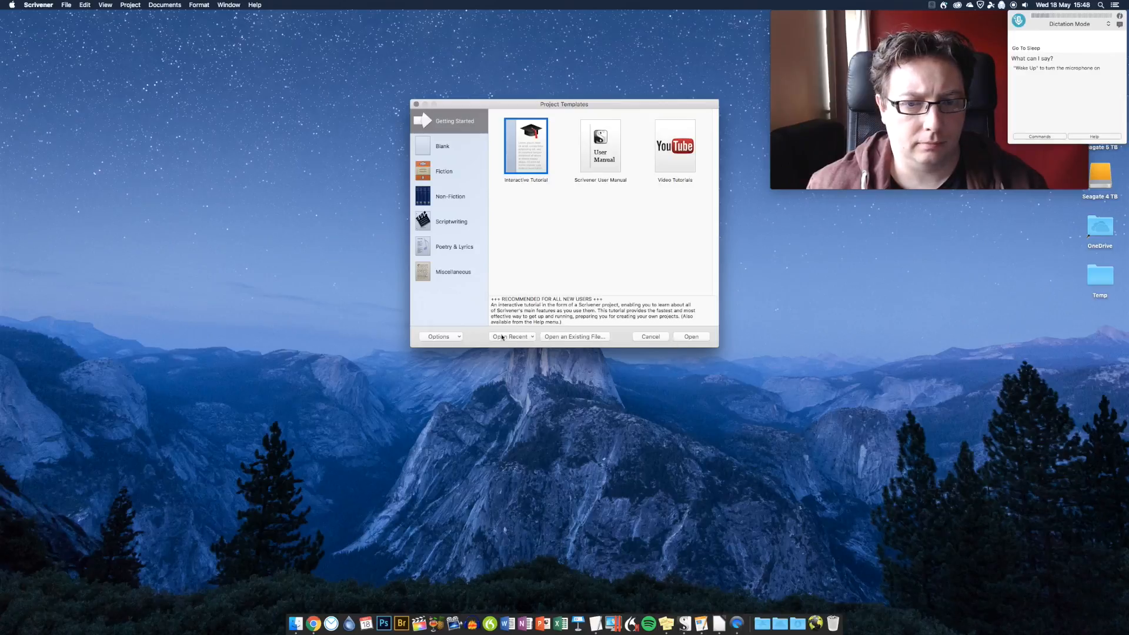
Dismiss the template chooser, launch Pages and dictate the sentence about testing Apple's own Pages software
{"action": "left_click", "coordinate": [649, 336]}
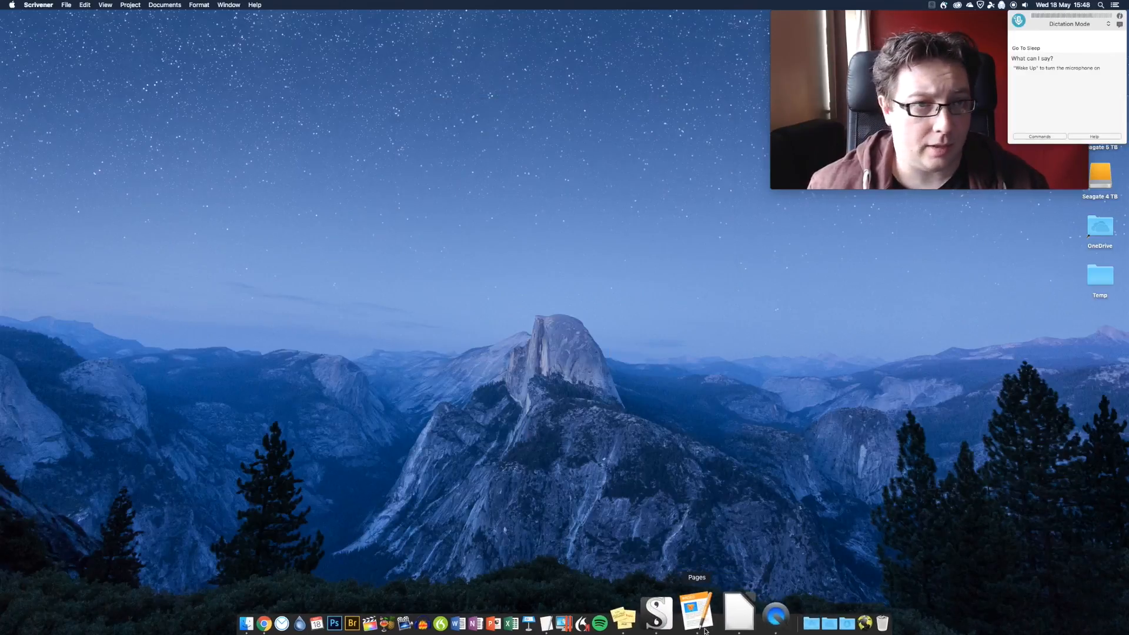
{"action": "left_click", "coordinate": [695, 612]}
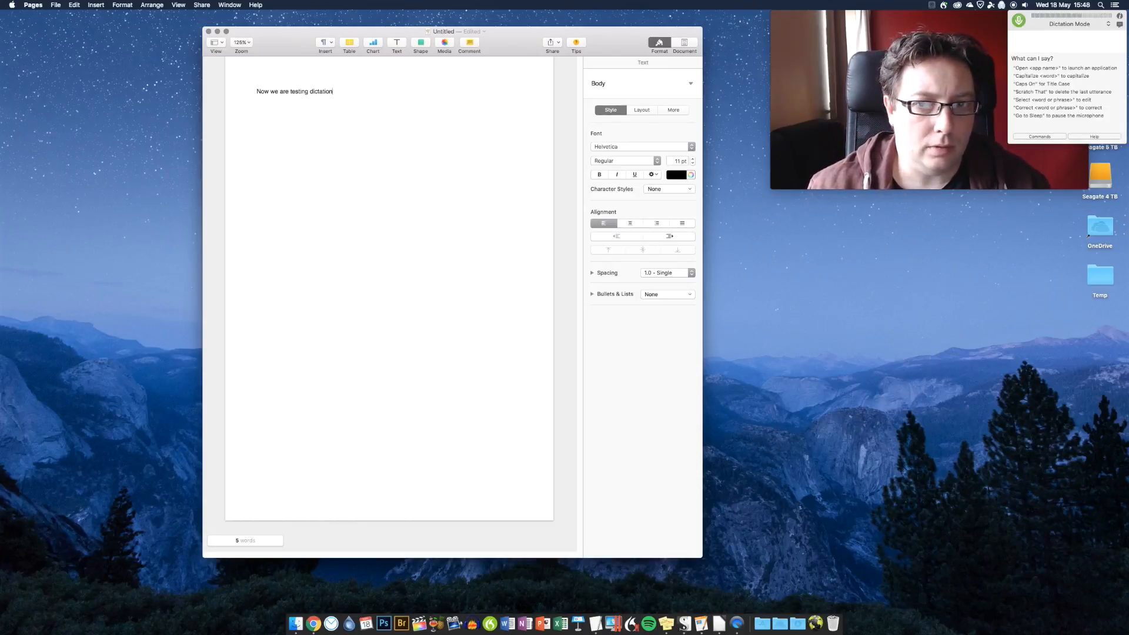
{"action": "type", "text": "using Apple's own"}
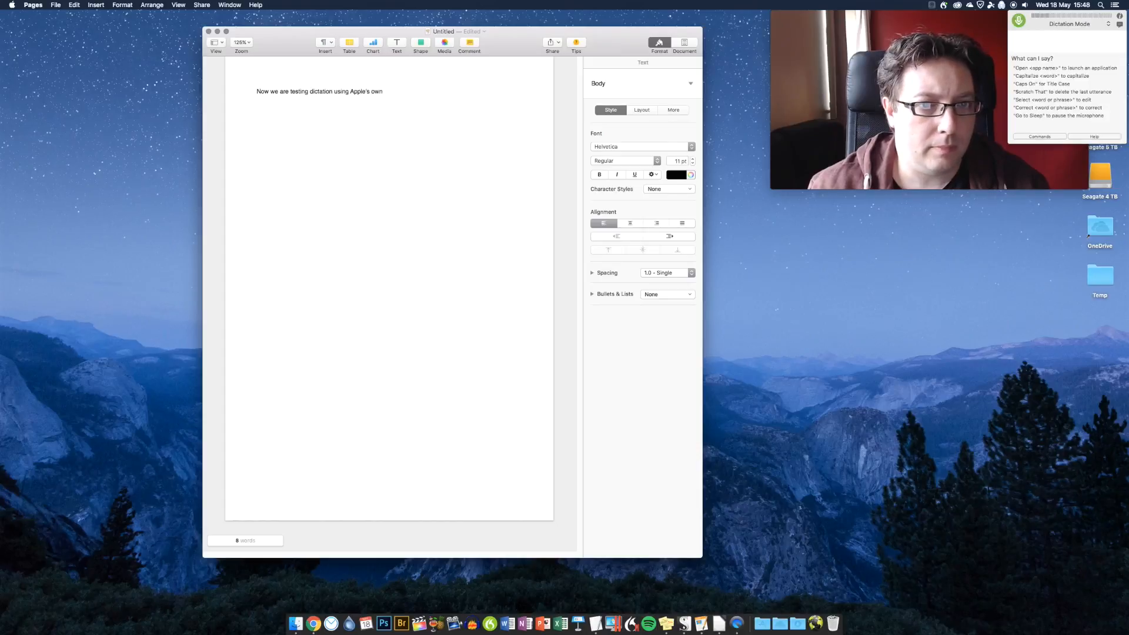
{"action": "type", "text": "pages software"}
{"action": "type", "text": "As you can see, this also isn't as slick or efficient as dictating into TextEdit"}
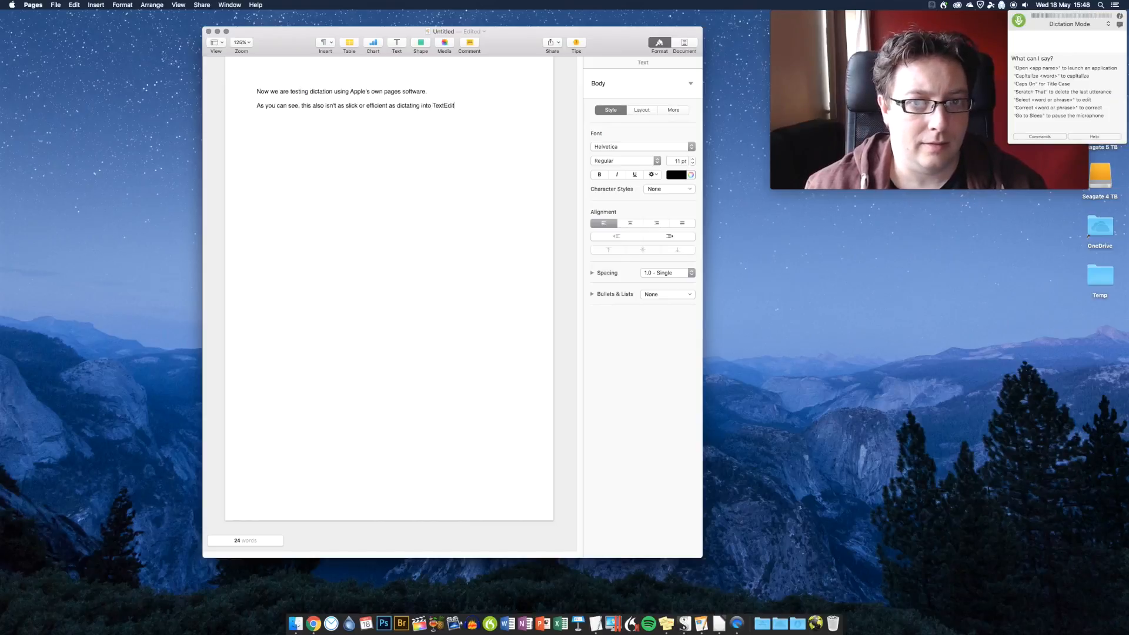
{"action": "type", "text": "."}
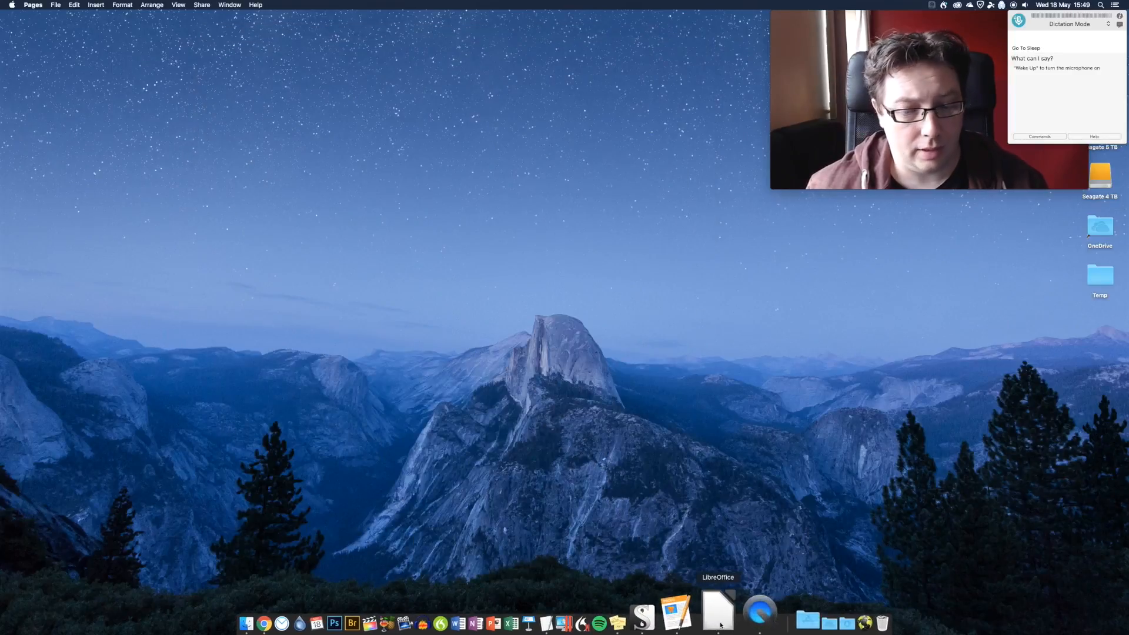
Launch LibreOffice and dictate 'This is a test of libre office on a Mac mini with Dragon version 5'
{"action": "left_click", "coordinate": [717, 613]}
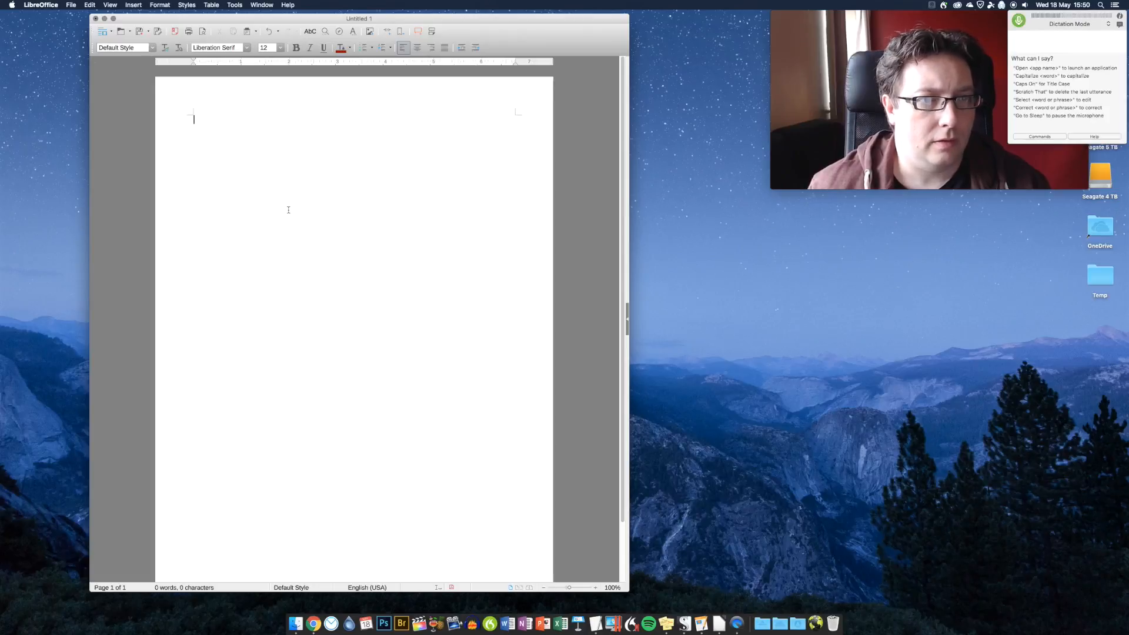
{"action": "type", "text": "This is a test of dictation using"}
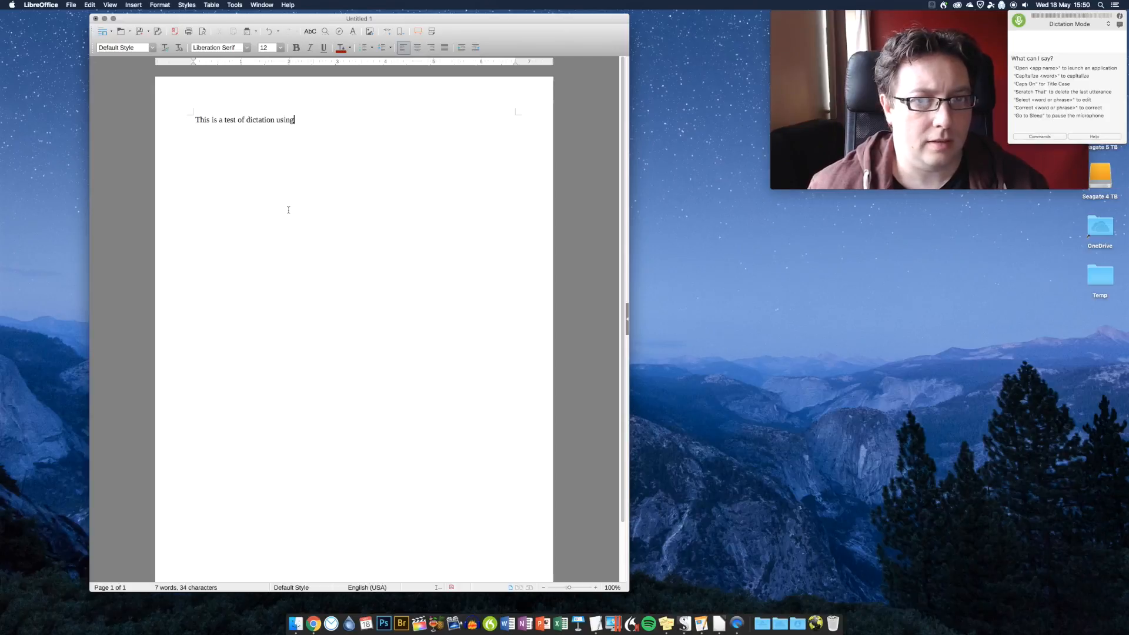
{"action": "type", "text": "libre office"}
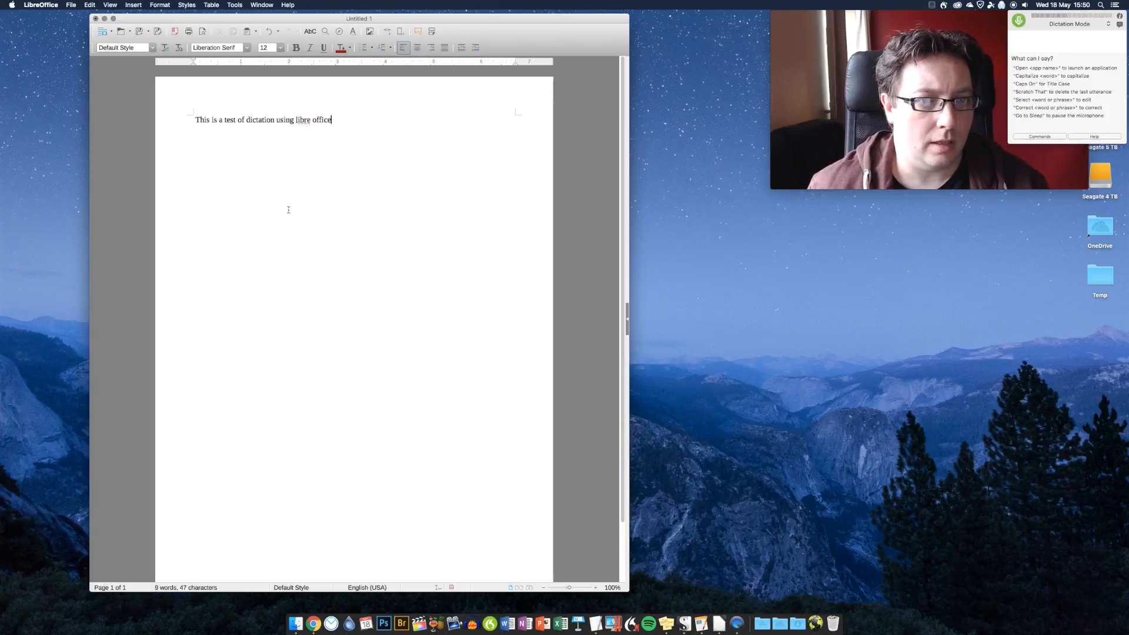
{"action": "type", "text": "on a Mac mini"}
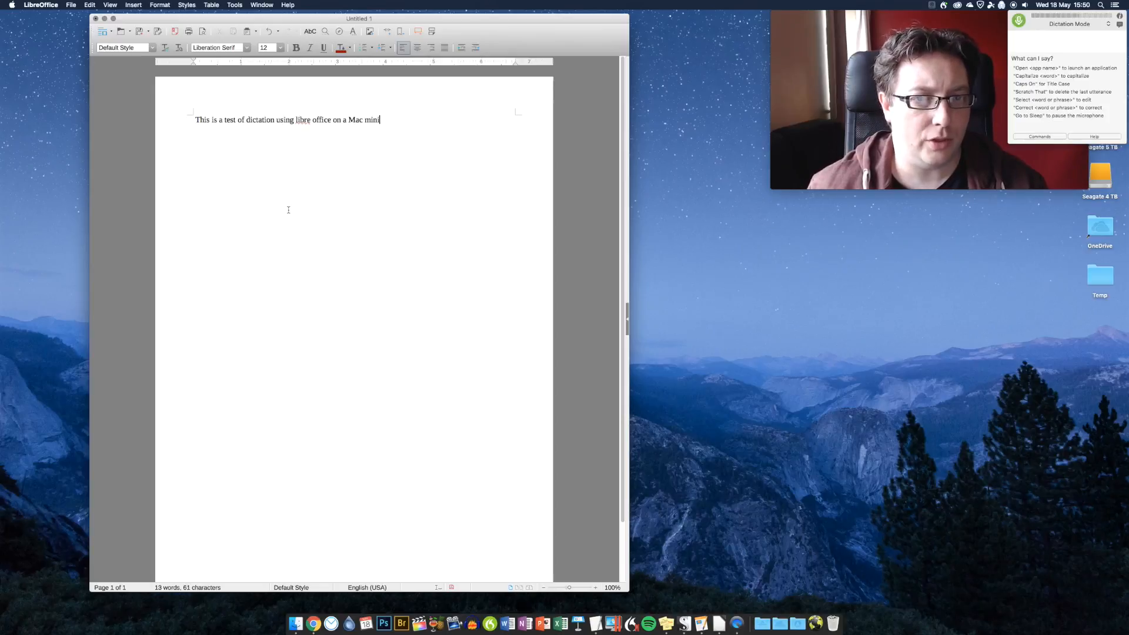
{"action": "type", "text": "with Dragon version 5."}
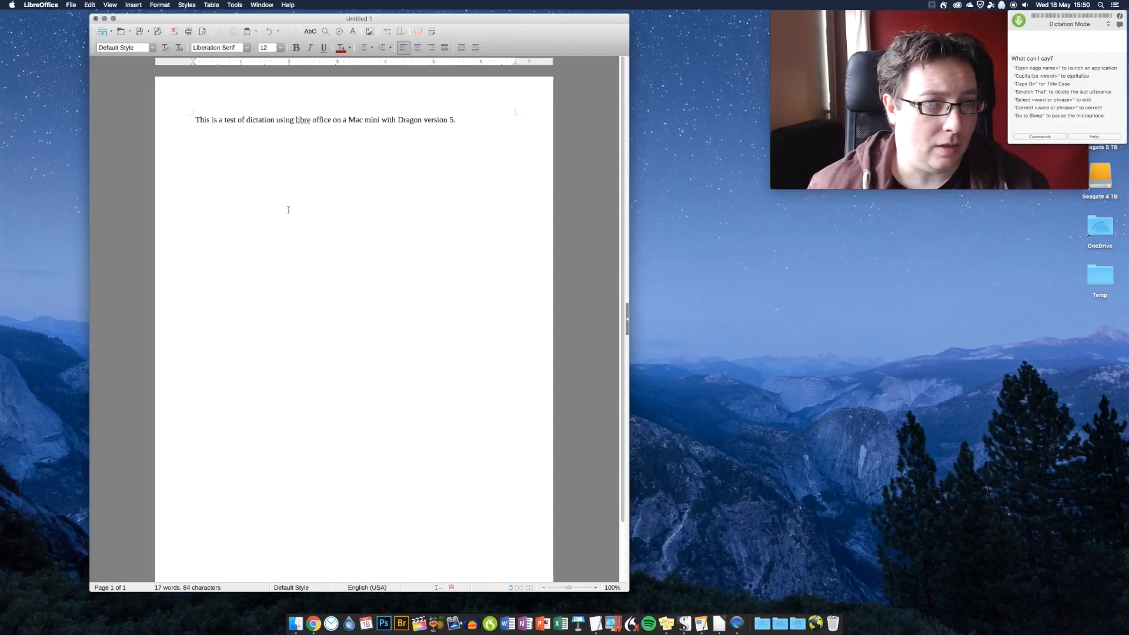
Dictate the second paragraph about lacking full text control and trying corrections or edits
{"action": "type", "text": "Again, it appears"}
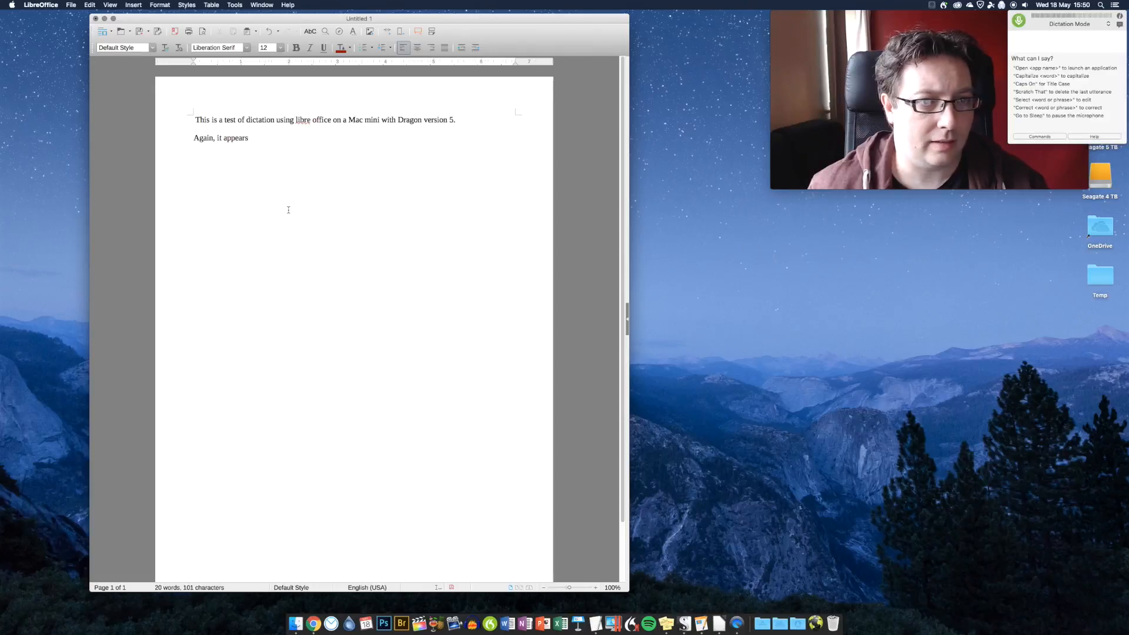
{"action": "type", "text": "that we don't have fulltext control"}
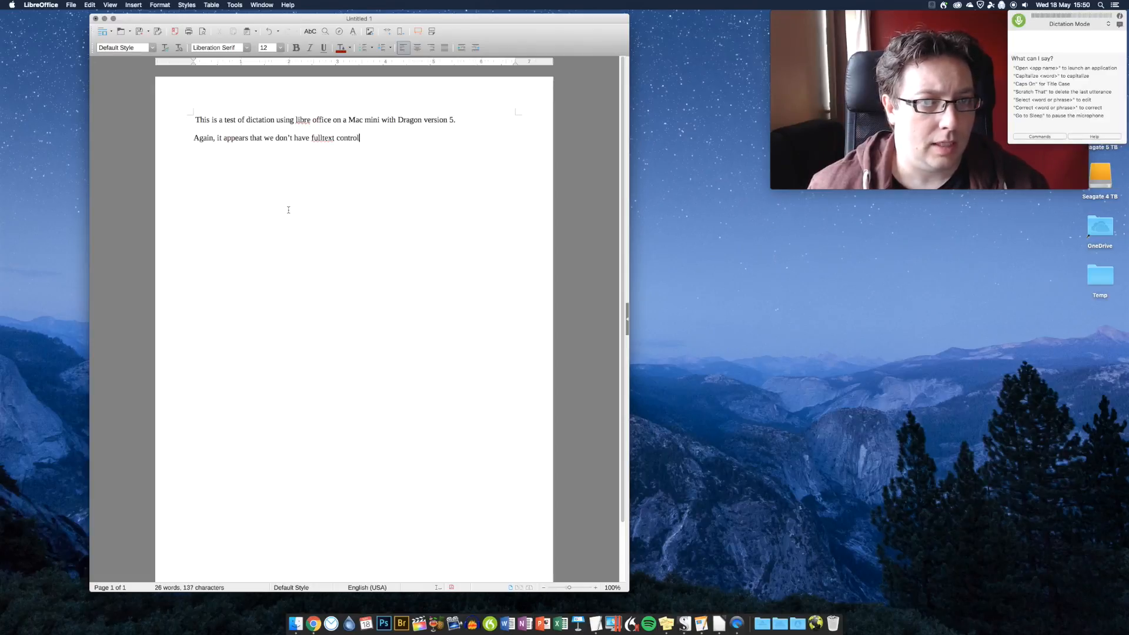
{"action": "type", "text": "and"}
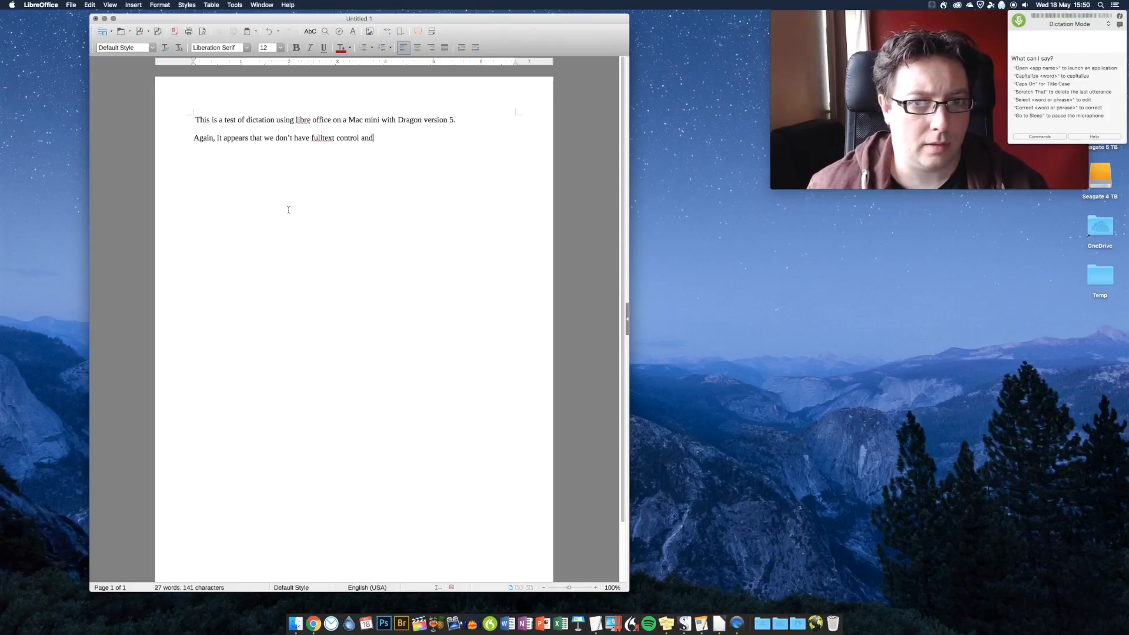
{"action": "type", "text": "let's see if we encounter any problems when"}
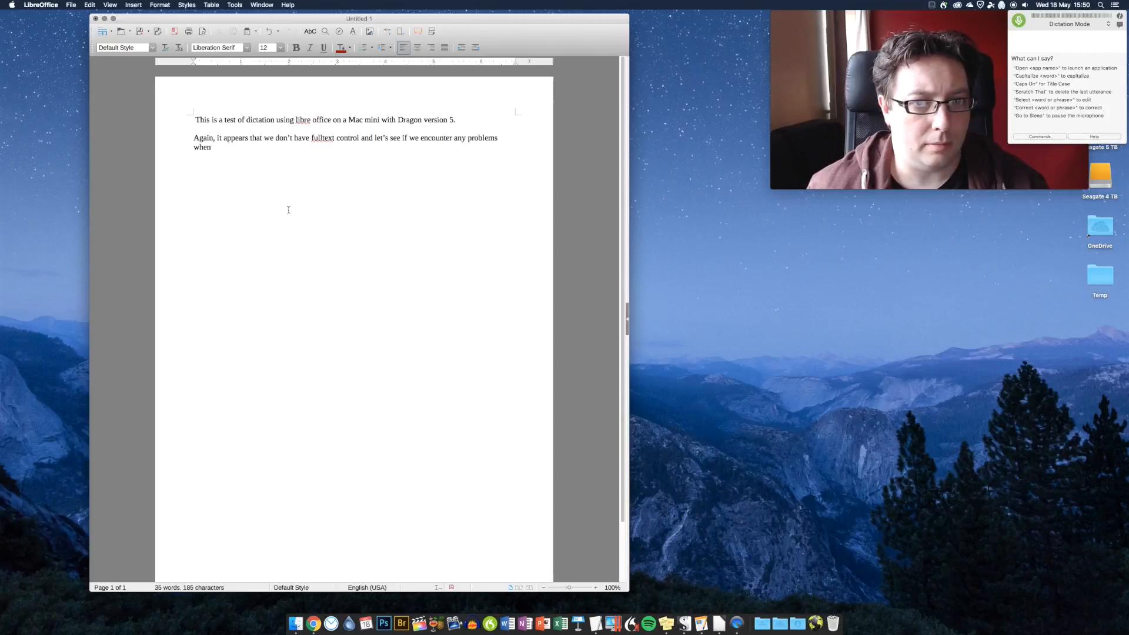
{"action": "type", "text": "we decide to do some"}
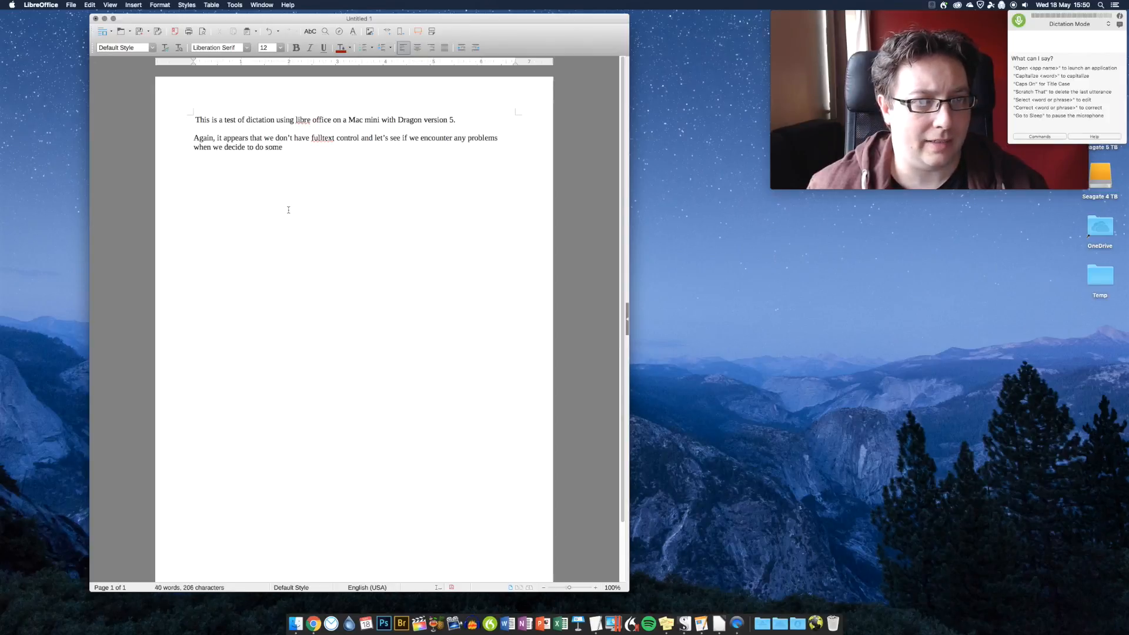
{"action": "type", "text": "corrections or edits."}
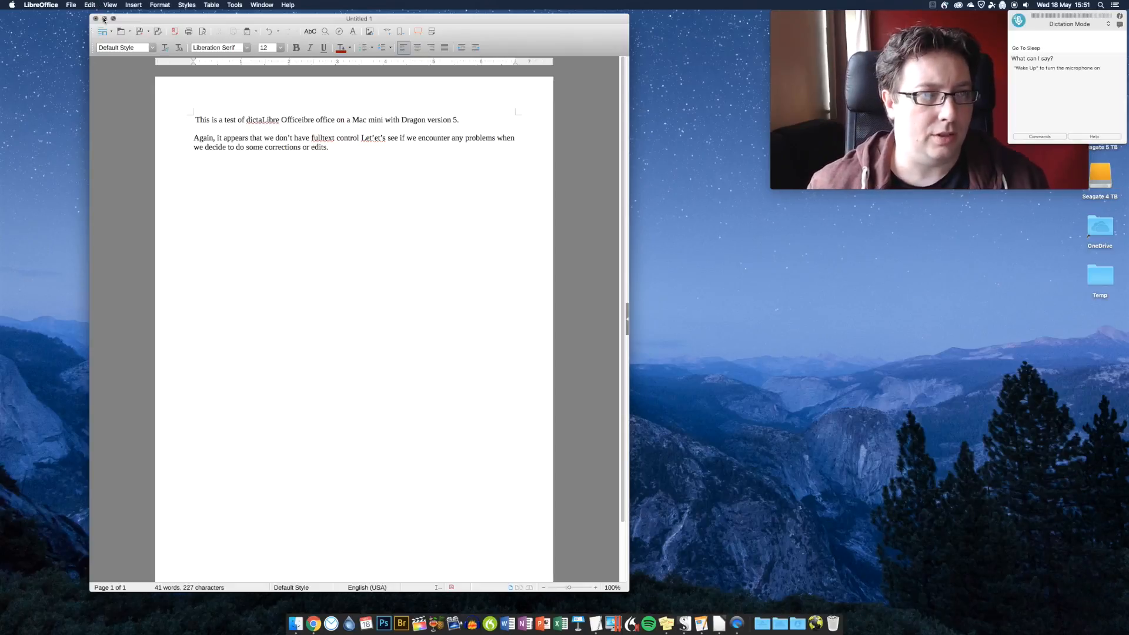
Close the LibreOffice test document
{"action": "left_click", "coordinate": [105, 18]}
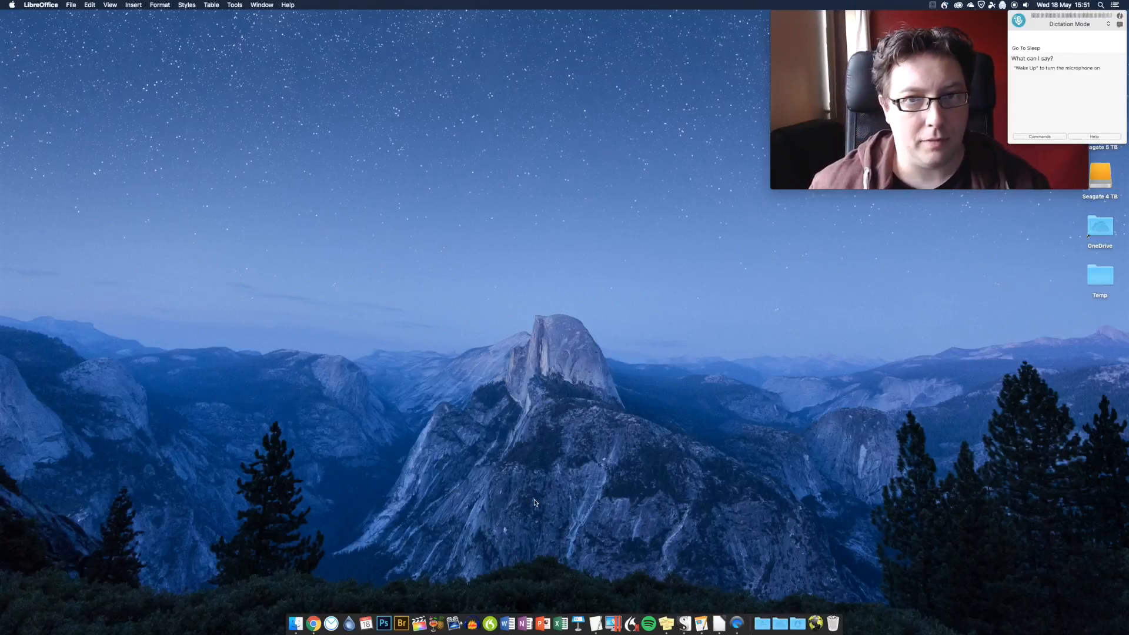
{"action": "mouse_move", "coordinate": [319, 614]}
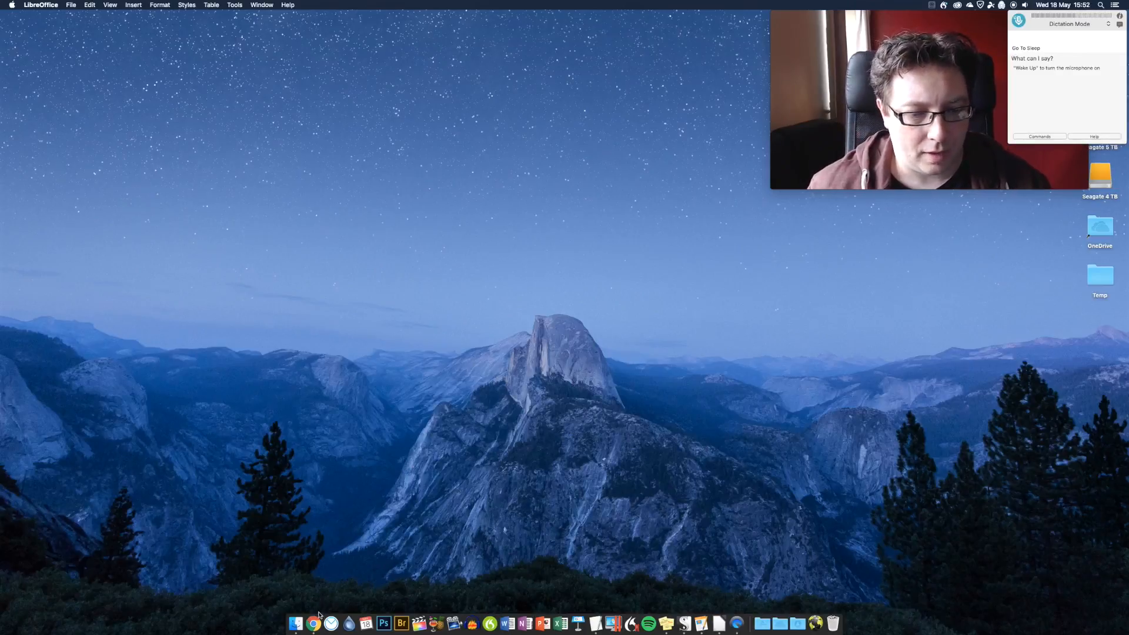
Bring up the blank Google Docs document in Chrome and move its window further left
{"action": "left_click", "coordinate": [312, 623]}
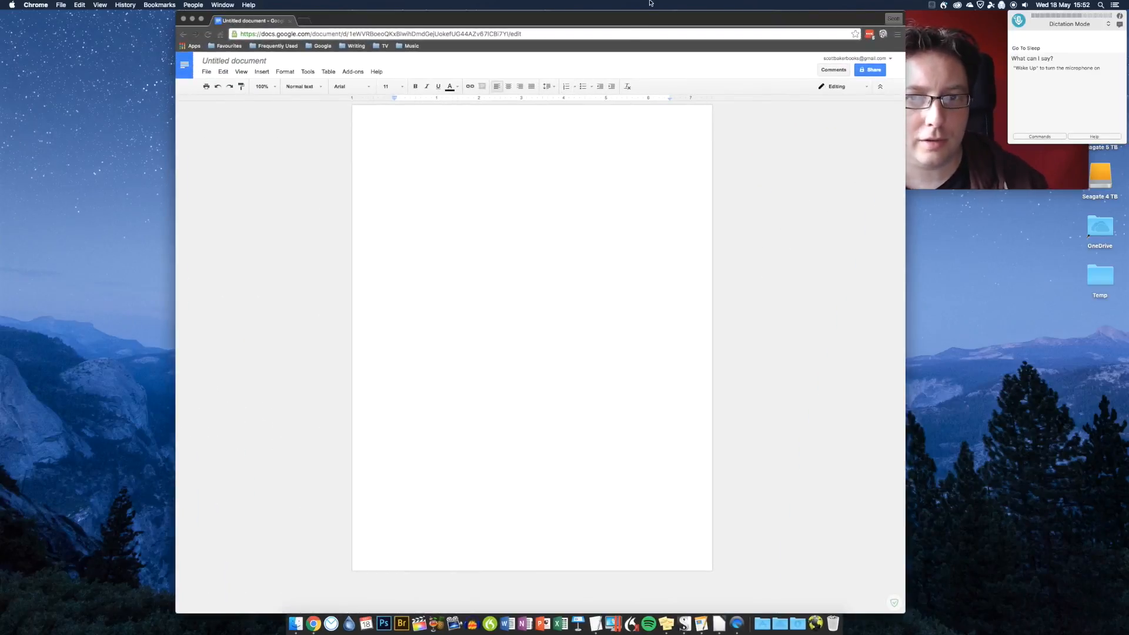
{"action": "left_click_drag", "start_coordinate": [648, 3], "coordinate": [539, 5]}
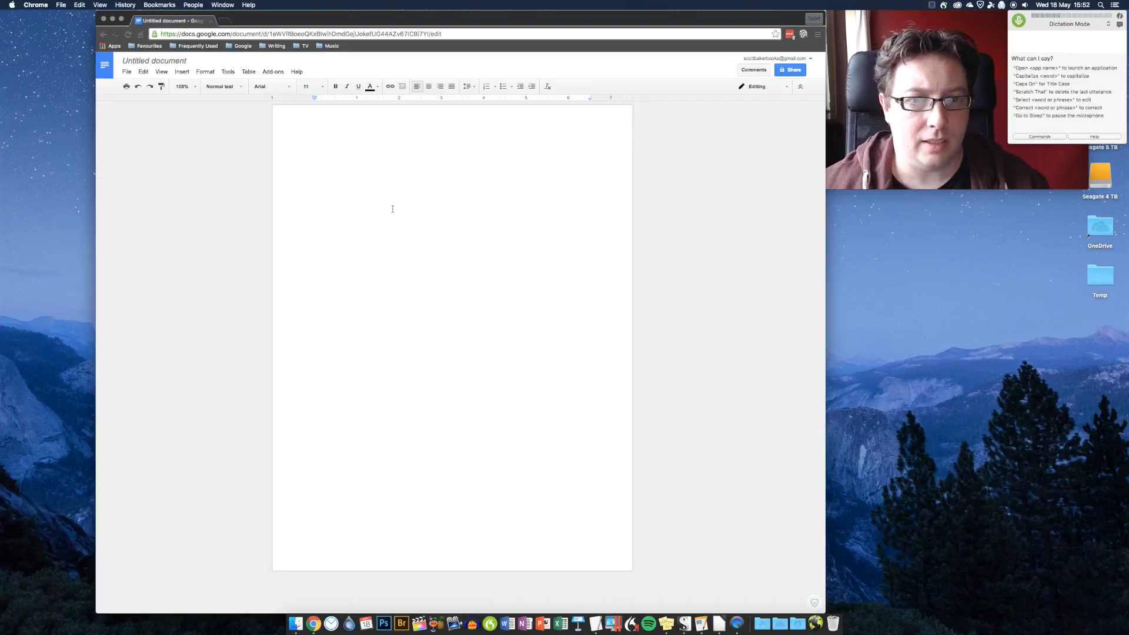
Dictate 'This is a test of dictation using Dragon for Mac version 5 in Google Docs.'
{"action": "type", "text": "This is a test of"}
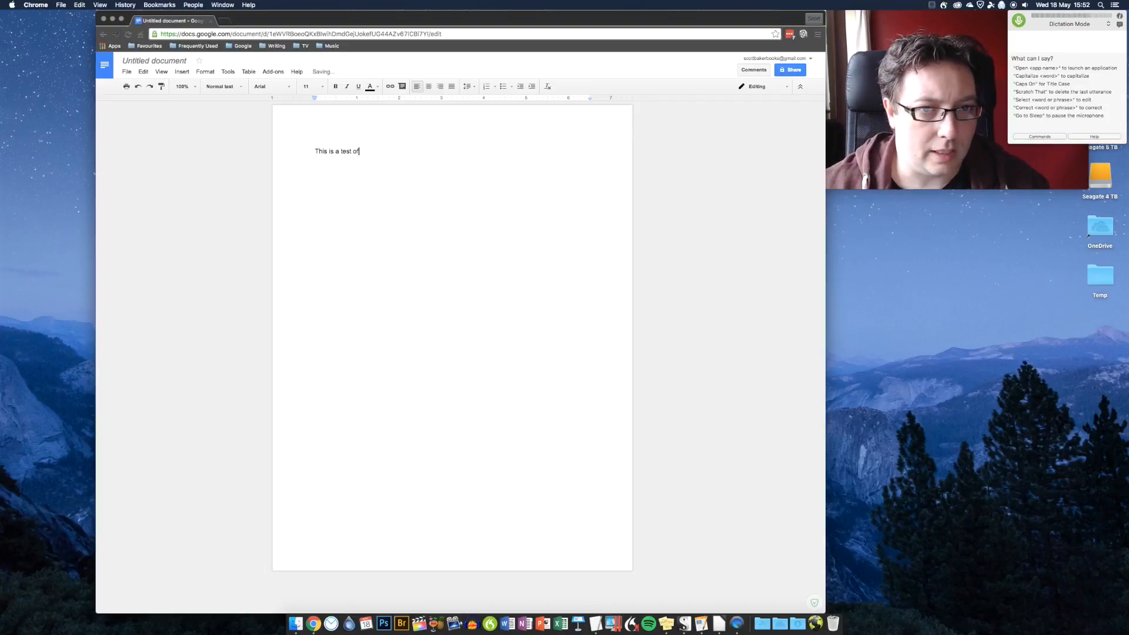
{"action": "type", "text": "dictation using"}
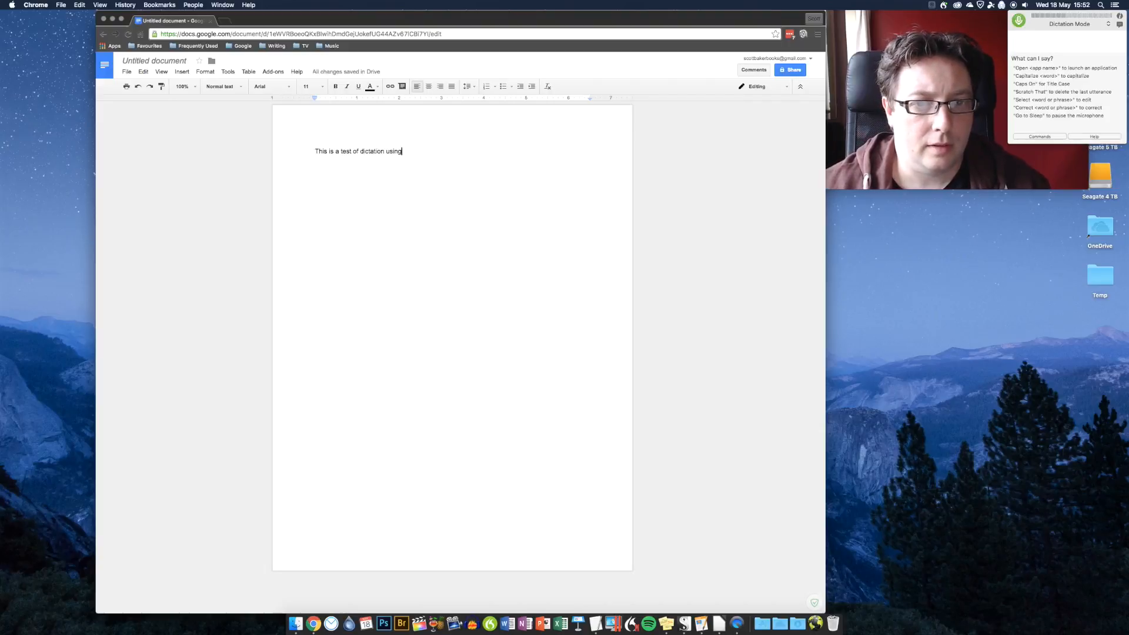
{"action": "type", "text": "Dragon for Mac version 5"}
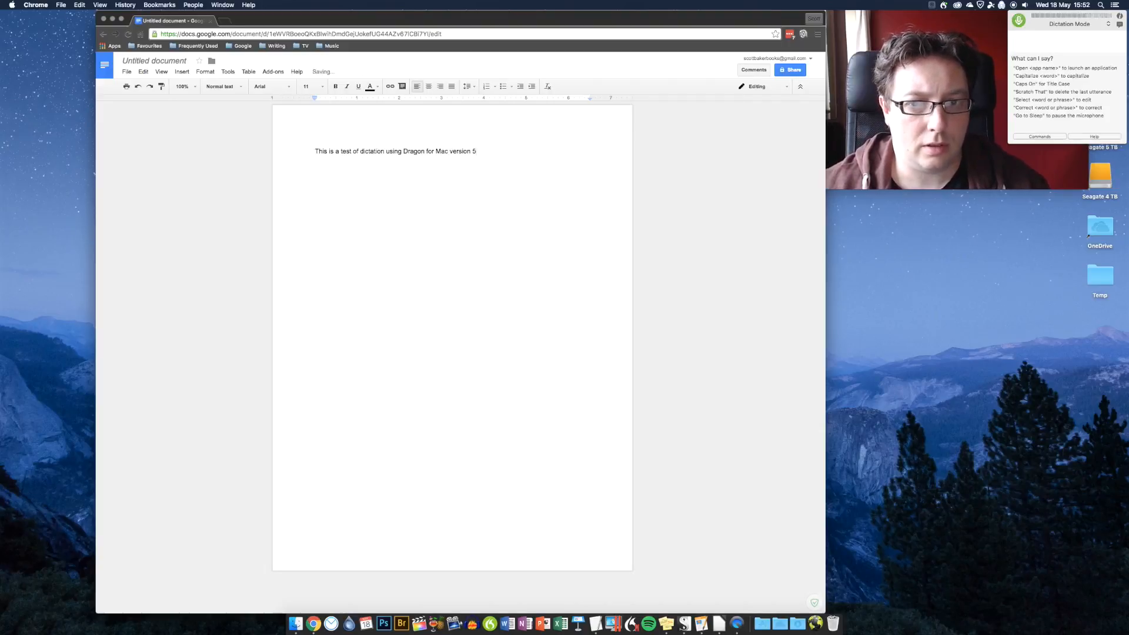
{"action": "type", "text": "in Google Docs."}
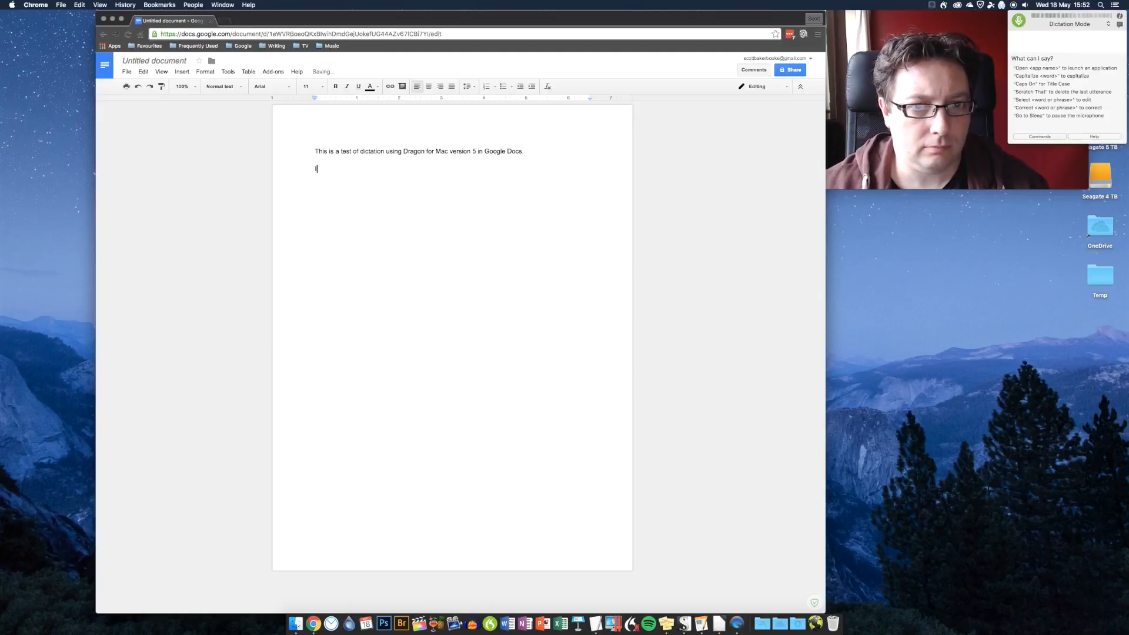
Dictate the second paragraph about Chrome looking jerky but everything dictating as expected
{"action": "type", "text": "I'm using the chrome browser"}
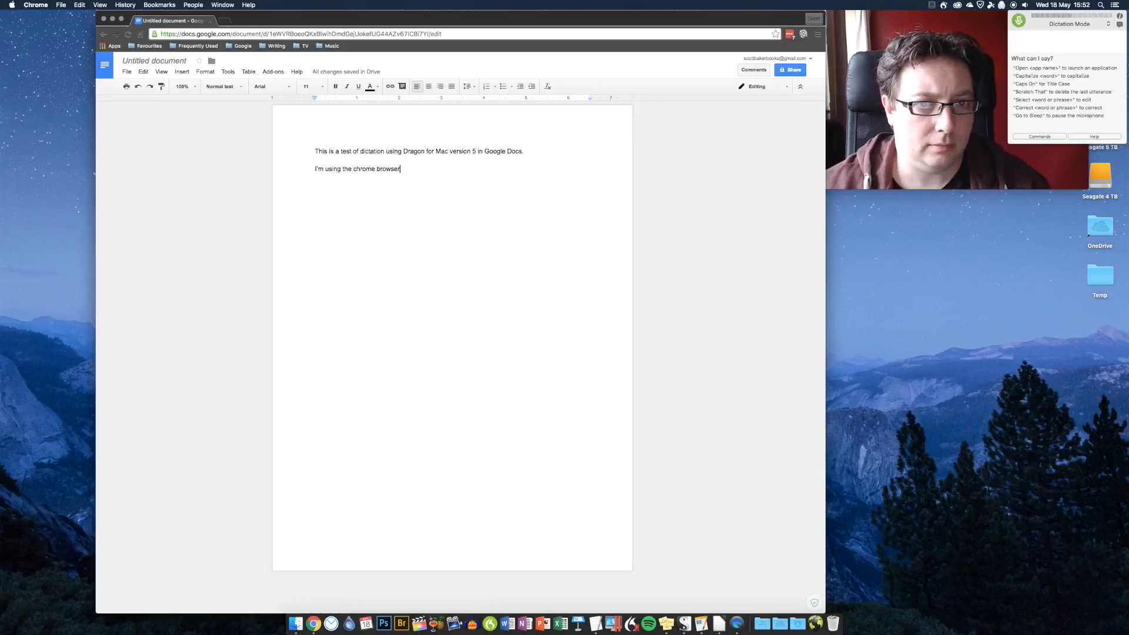
{"action": "type", "text": "and, as you can see,"}
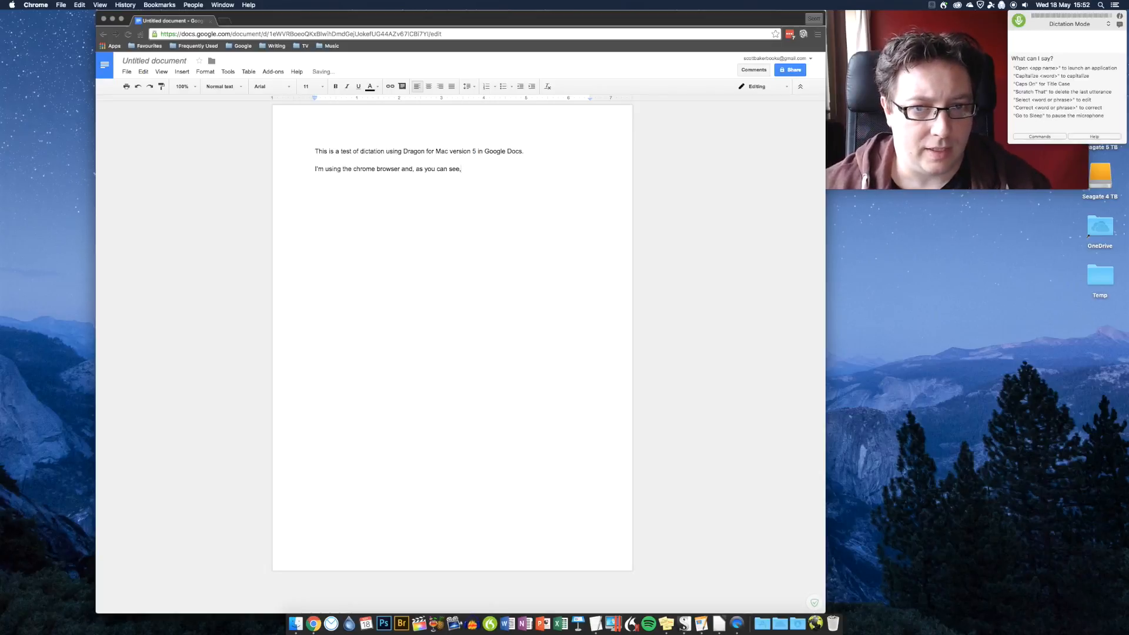
{"action": "type", "text": "things look a little jerky"}
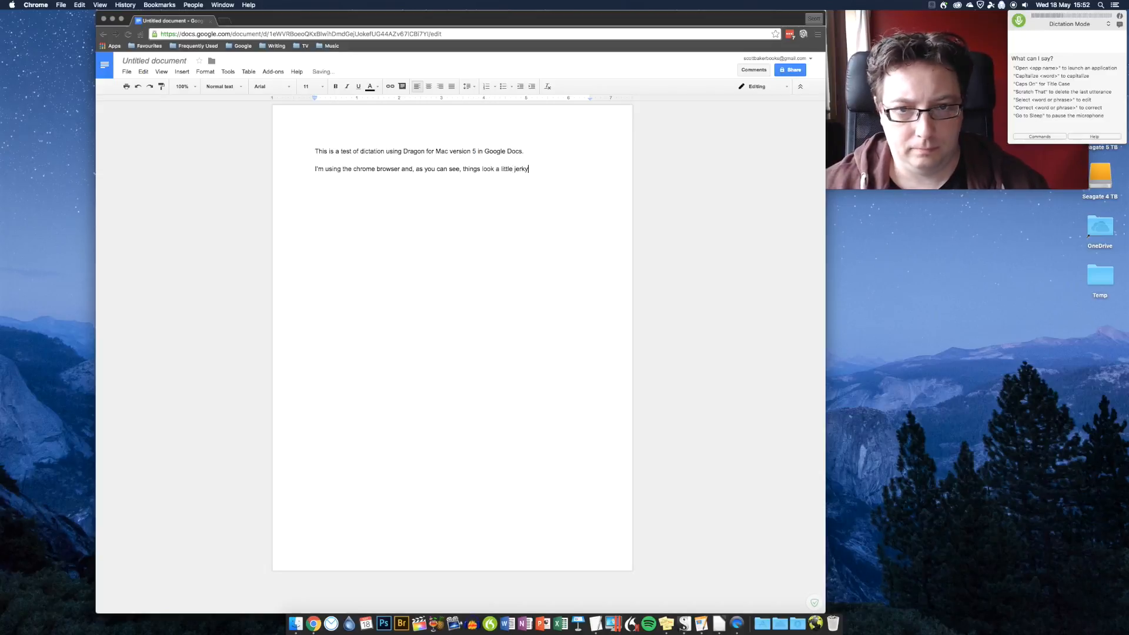
{"action": "type", "text": "but"}
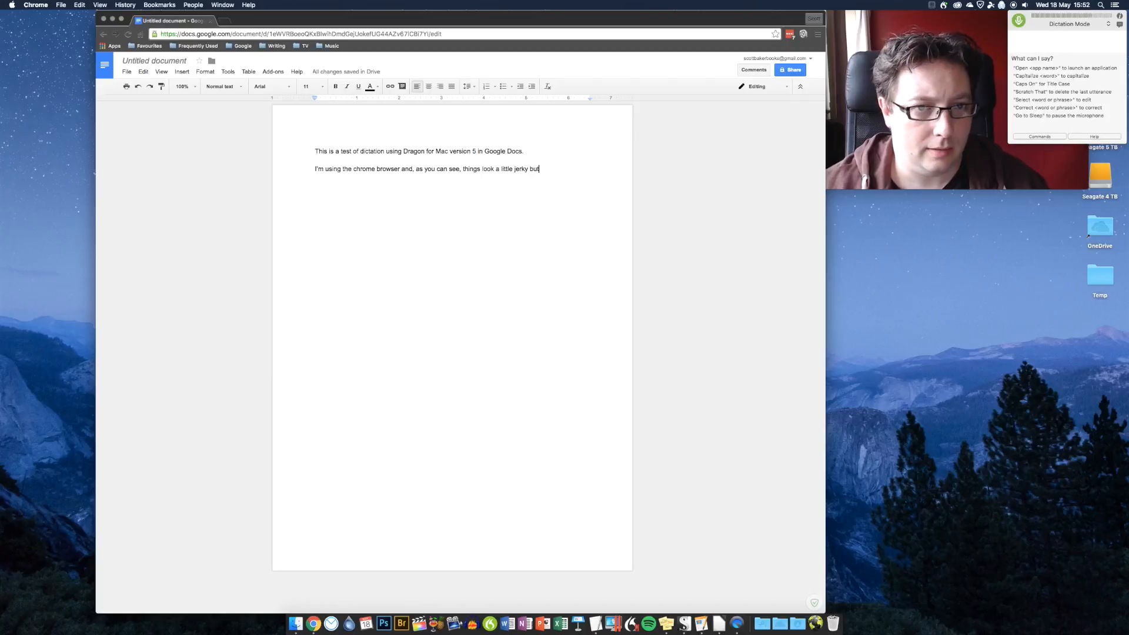
{"action": "type", "text": "everything is actually dictating"}
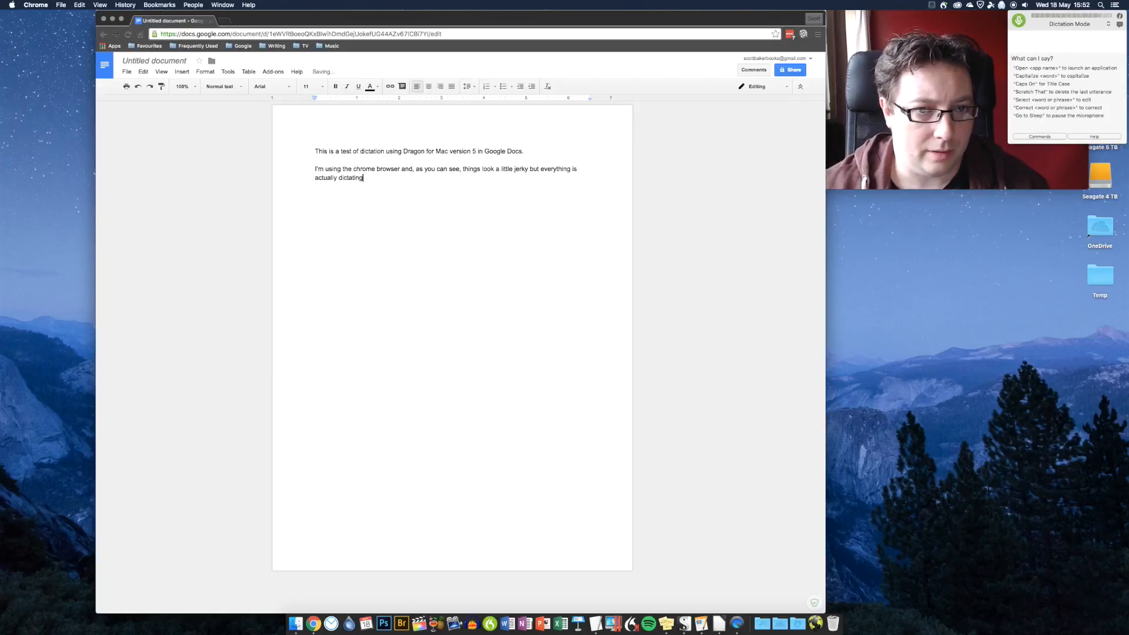
{"action": "type", "text": "as I would expect."}
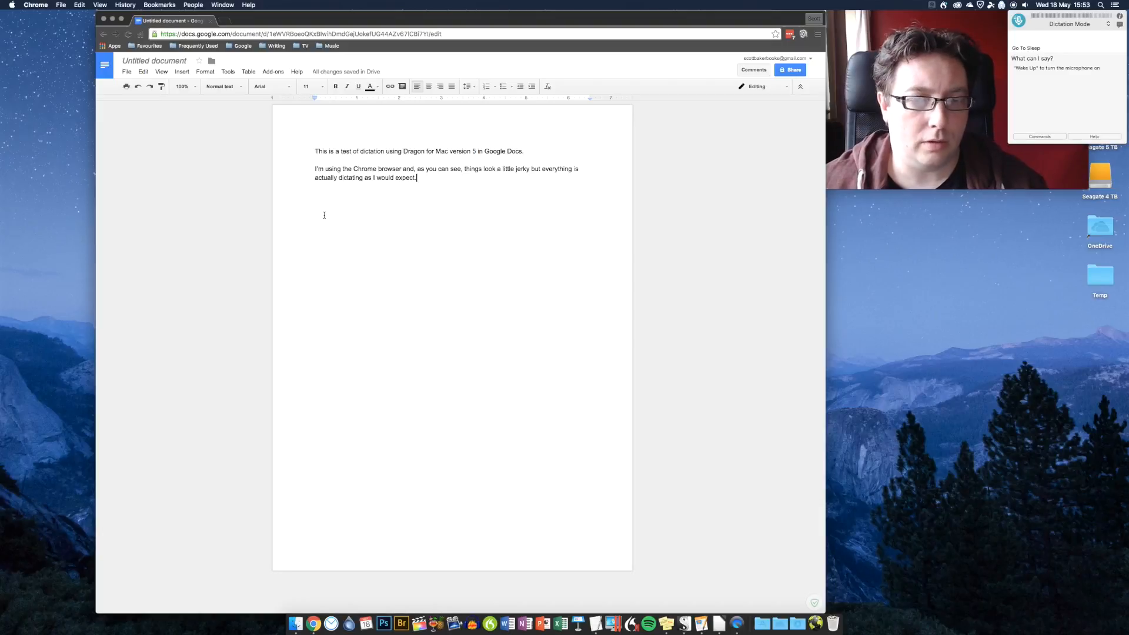
{"action": "mouse_move", "coordinate": [262, 147]}
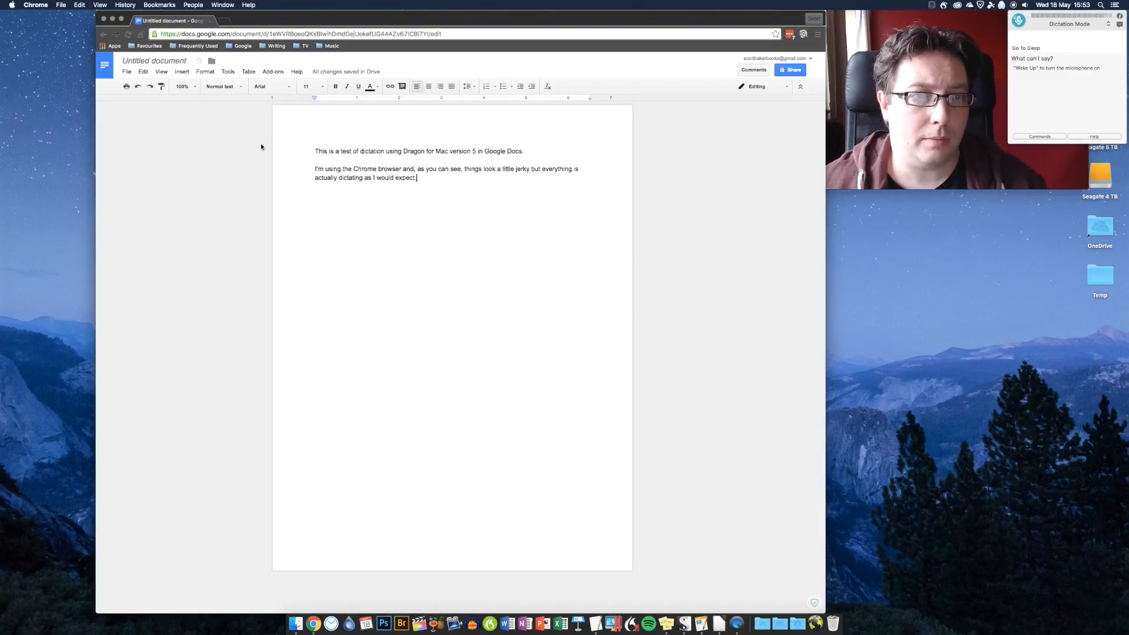
{"action": "mouse_move", "coordinate": [248, 152]}
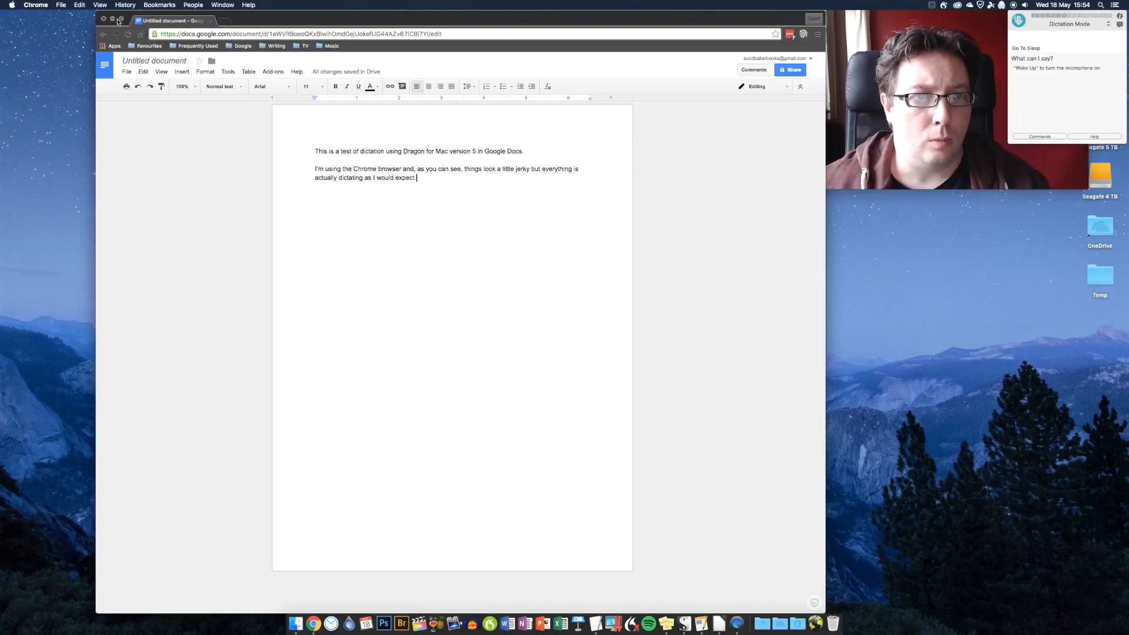
Put away the Google Docs window and turn the Dragon microphone back on over the blank Word document
{"action": "left_click", "coordinate": [103, 20]}
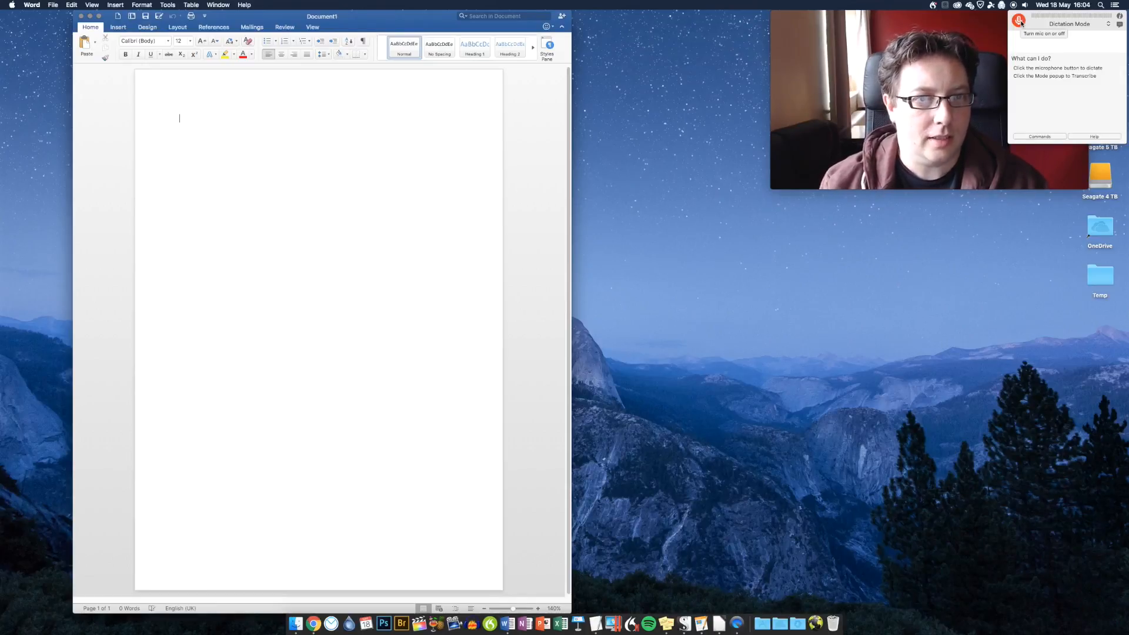
{"action": "left_click", "coordinate": [1019, 20]}
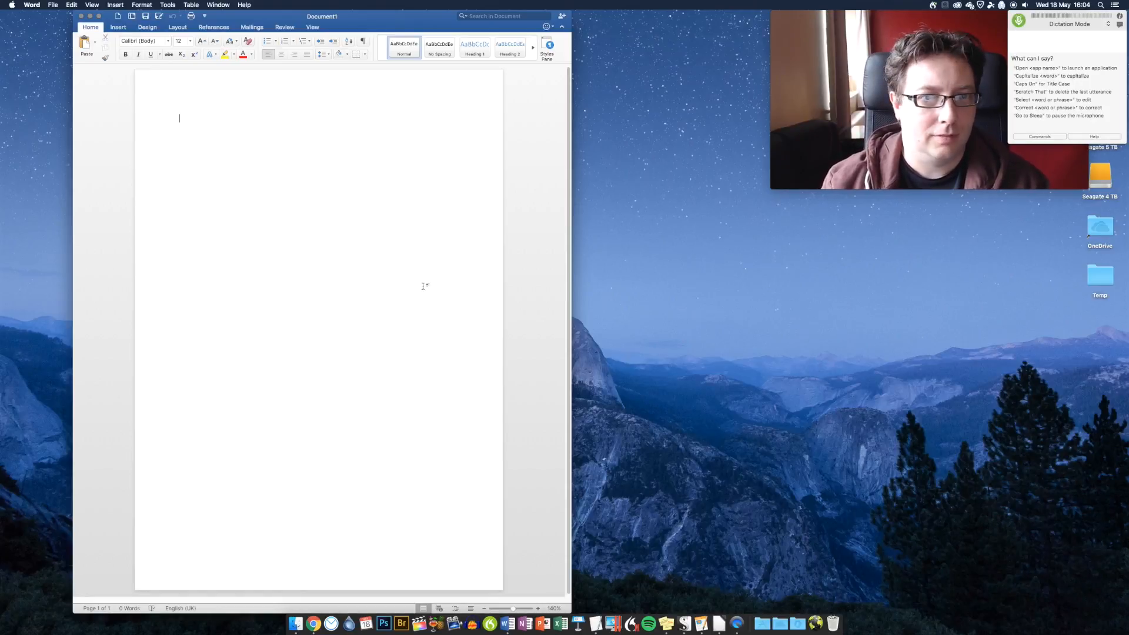
Dictate 'This is a test of dictation' into the blank Word document, which crashes Word
{"action": "type", "text": "This is a test"}
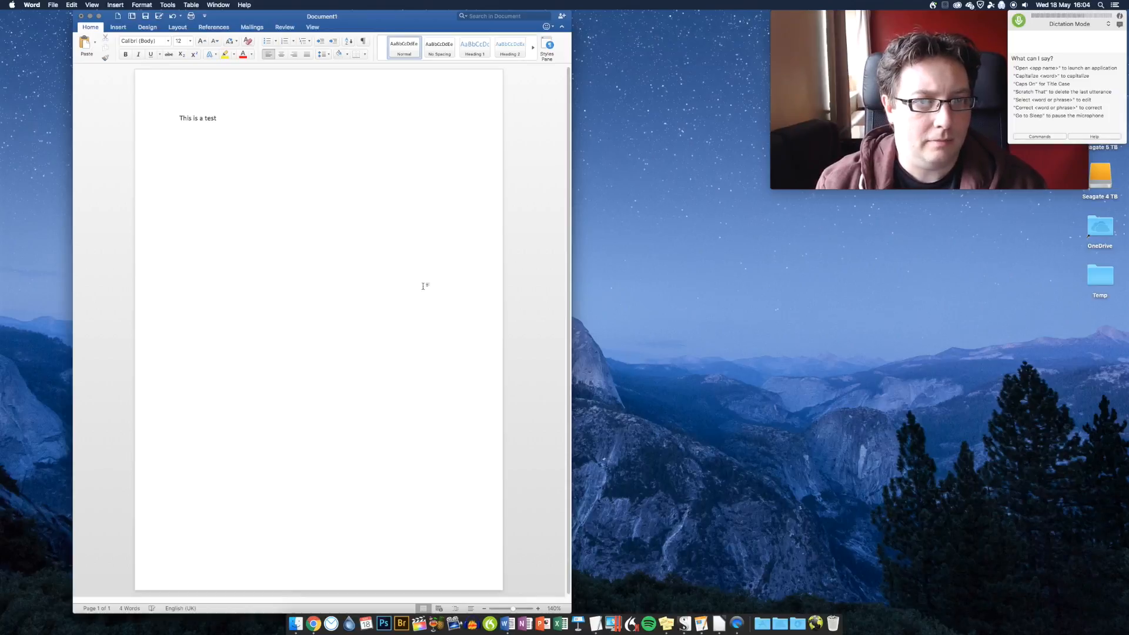
{"action": "type", "text": "of dictation"}
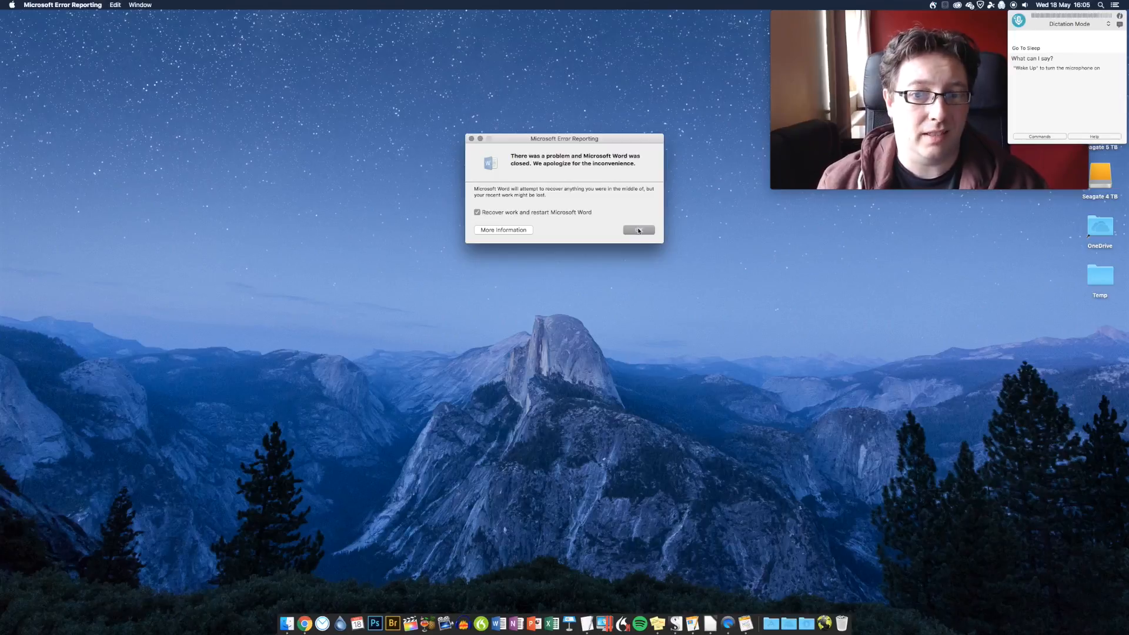
Confirm OK with 'Recover work and restart Microsoft Word' checked so Word reopens blank
{"action": "left_click", "coordinate": [637, 229]}
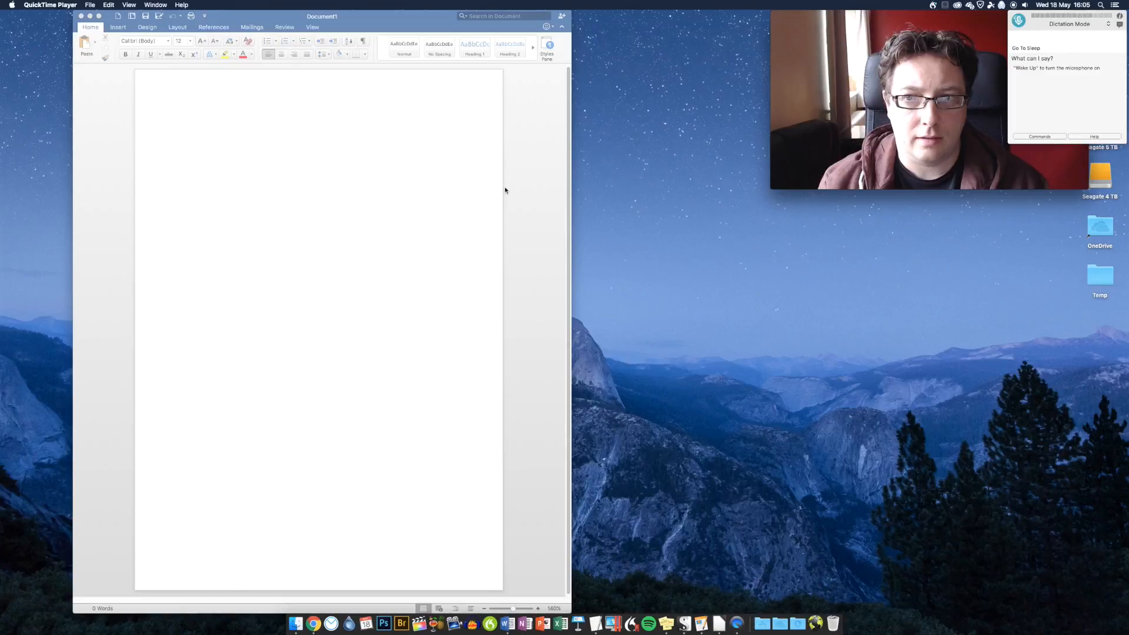
{"action": "mouse_move", "coordinate": [497, 190]}
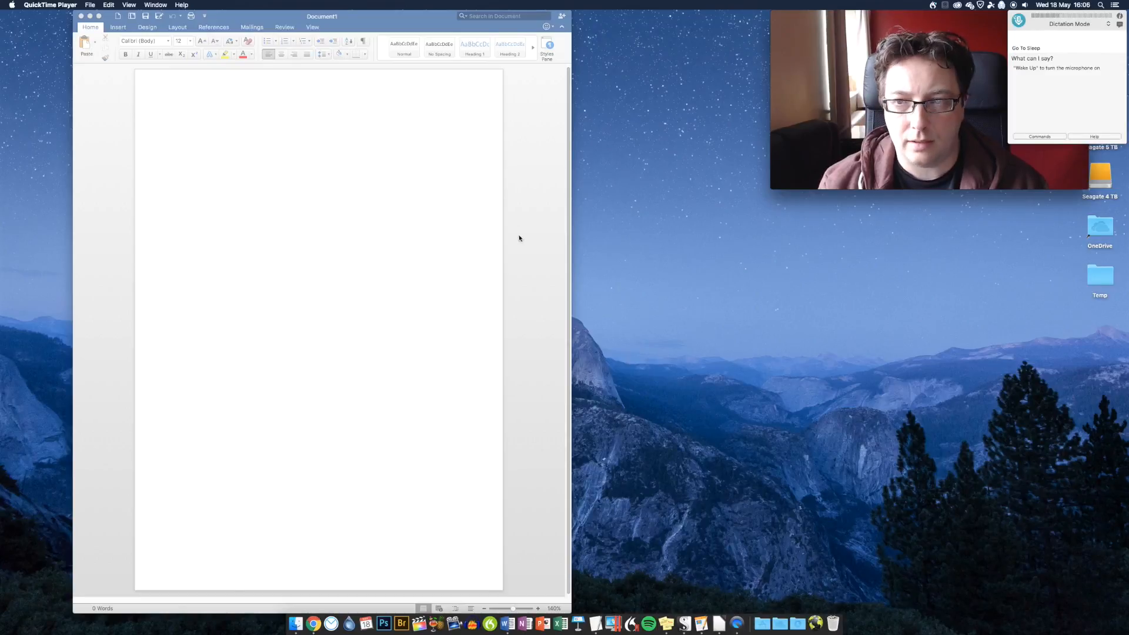
Quit Dragon from its menu-bar icon, leaving the blank Word document open
{"action": "left_click", "coordinate": [316, 216]}
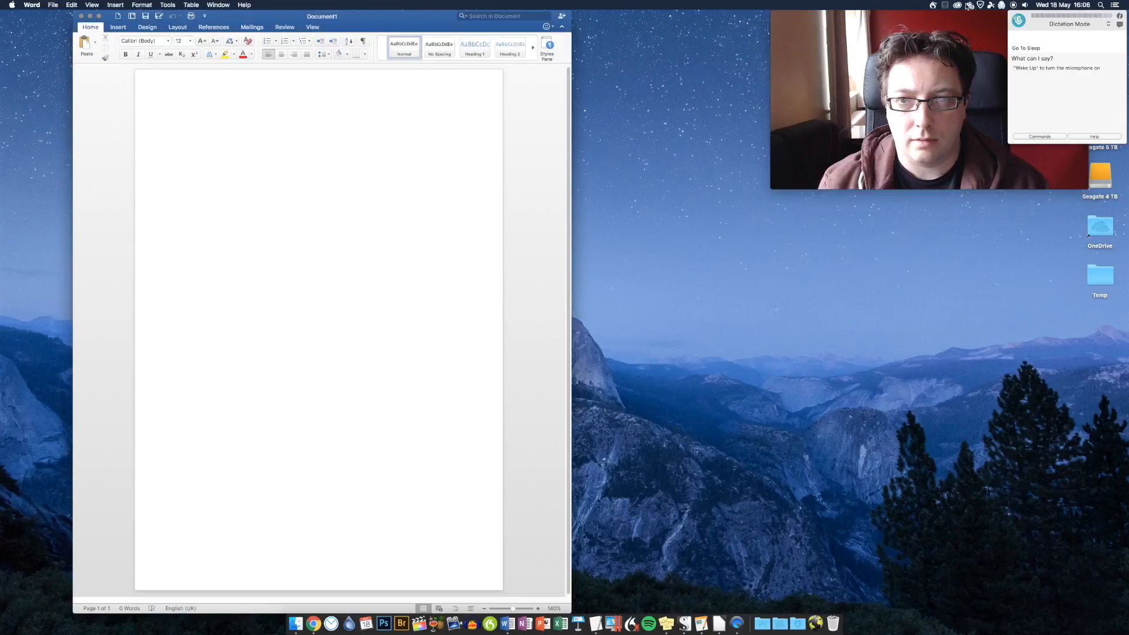
{"action": "left_click", "coordinate": [932, 5]}
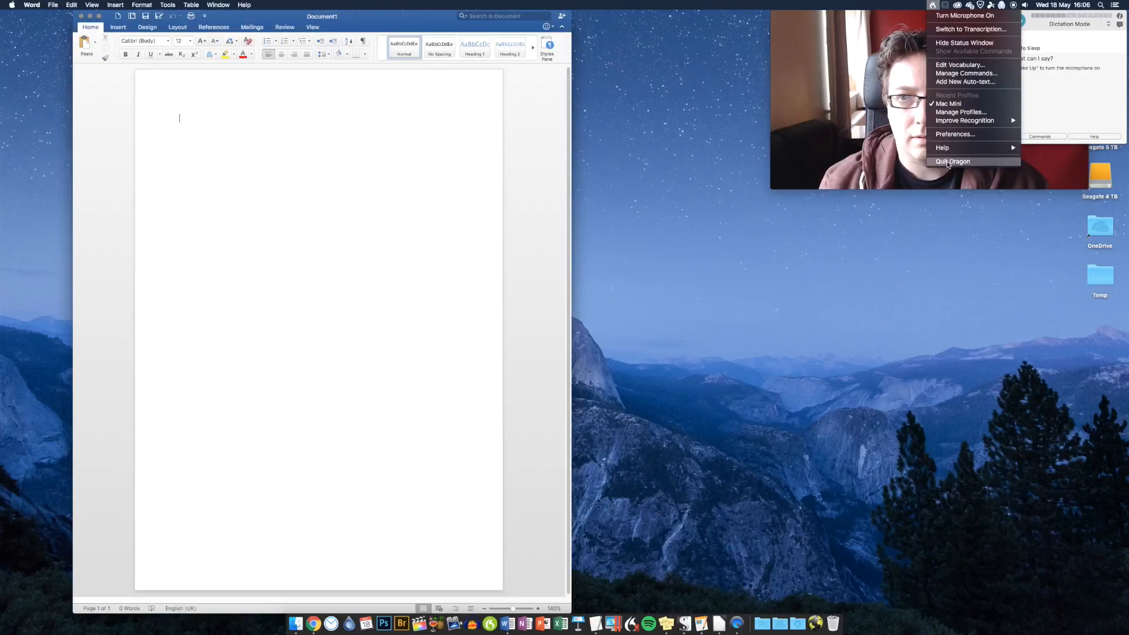
{"action": "left_click", "coordinate": [951, 162]}
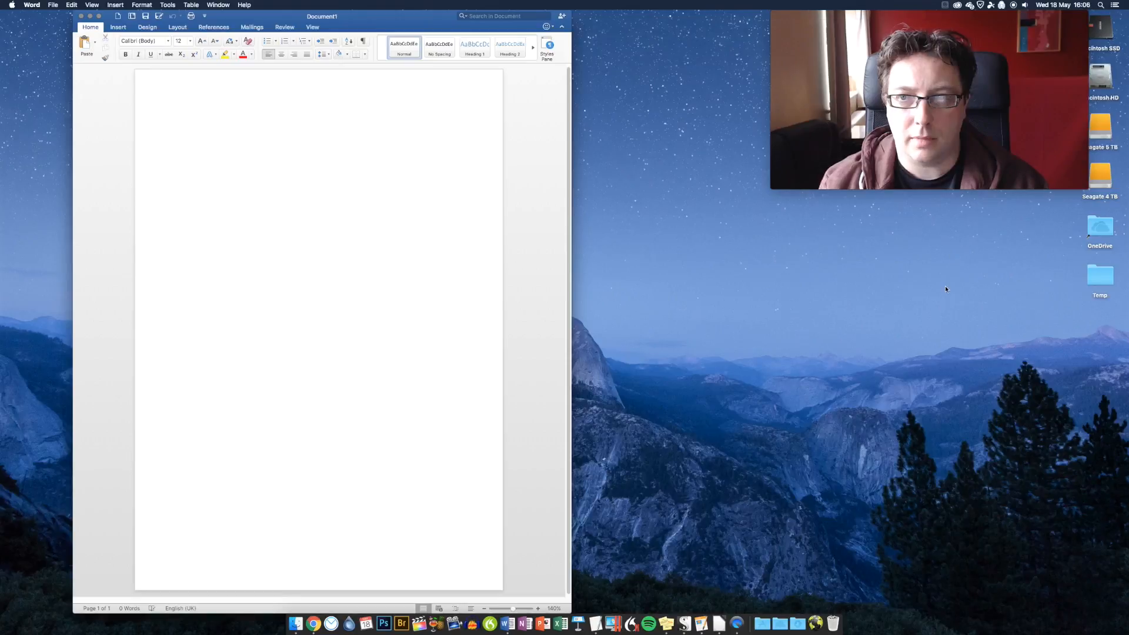
{"action": "left_click", "coordinate": [179, 119]}
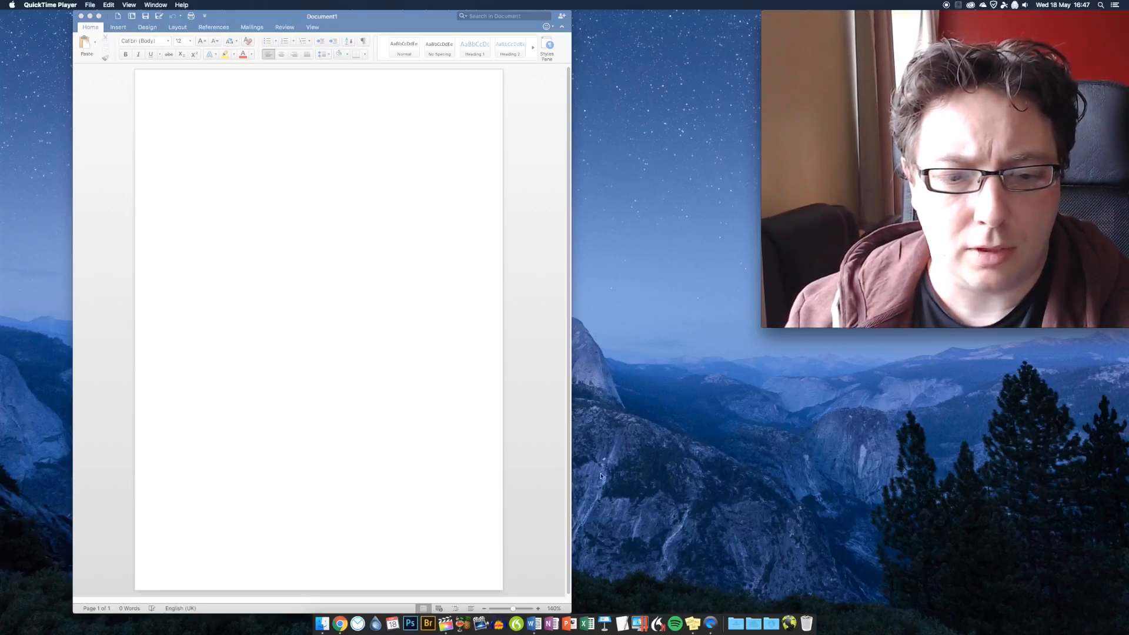
{"action": "mouse_move", "coordinate": [514, 612]}
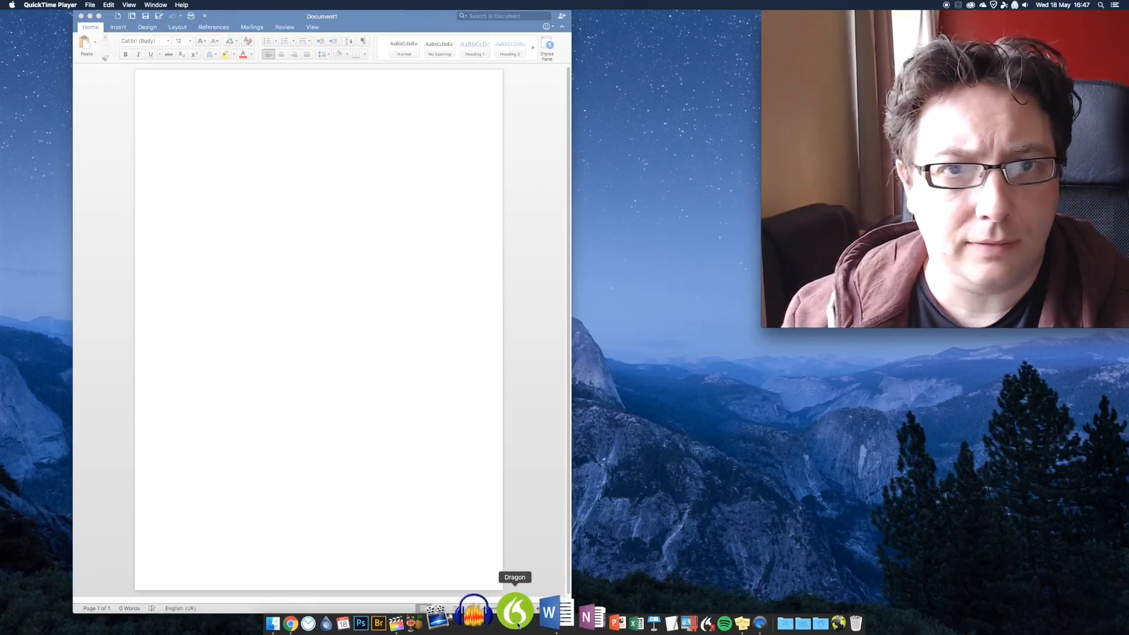